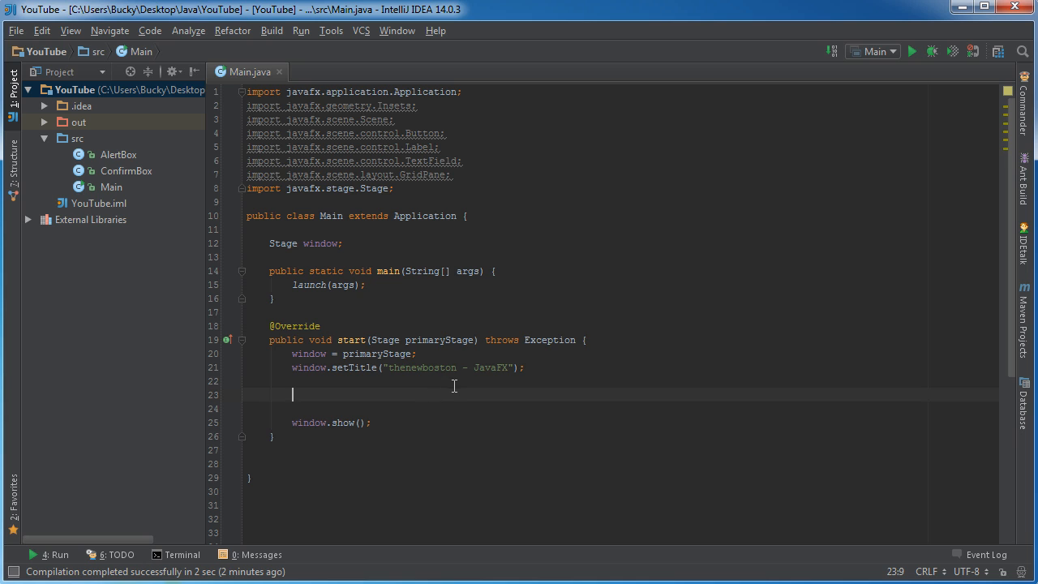
- Declare GridPane grid = new GridPane(); in start() right after the setTitle line
{"action": "scroll", "scroll_direction": "down", "scroll_amount": 3}
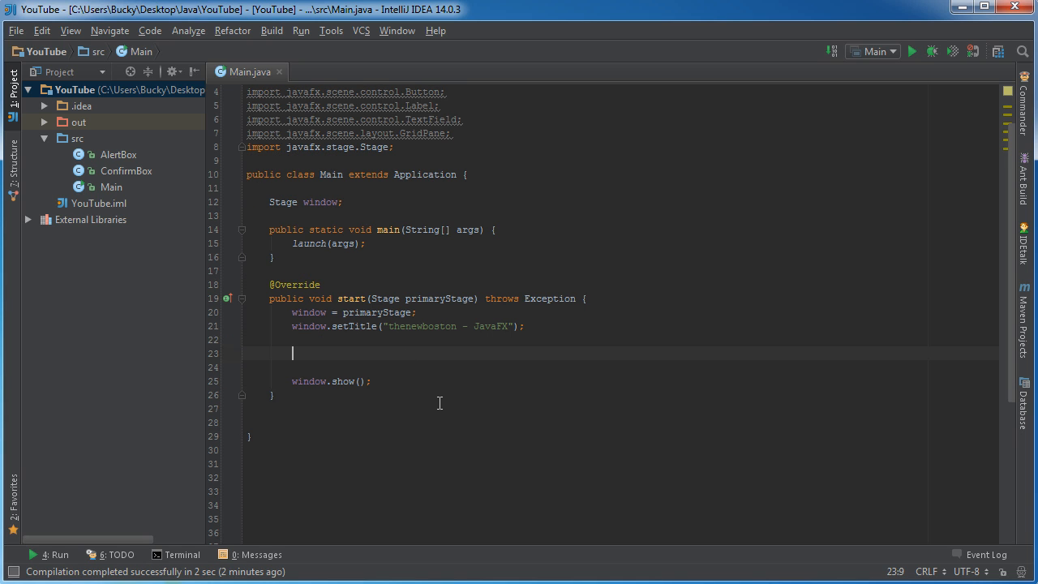
{"action": "type", "text": "GridPane g"}
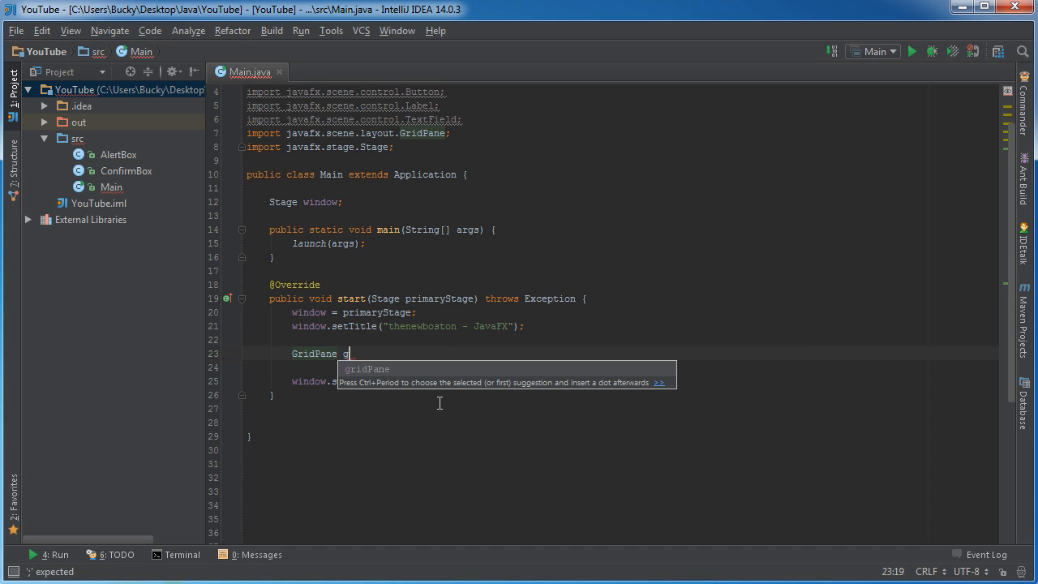
{"action": "type", "text": "rid"}
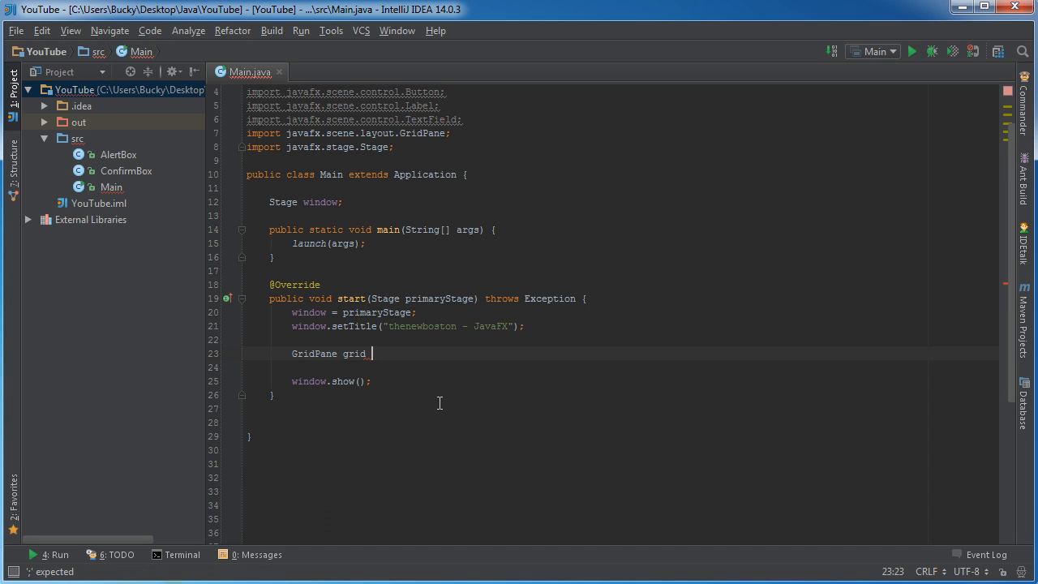
{"action": "type", "text": "= new GridPane();"}
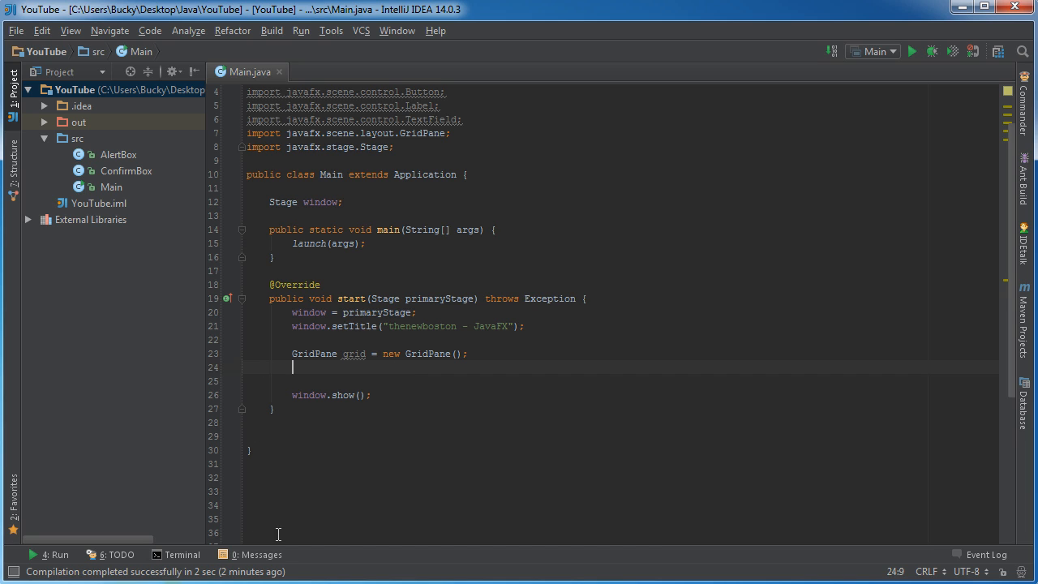
{"action": "mouse_move", "coordinate": [639, 120]}
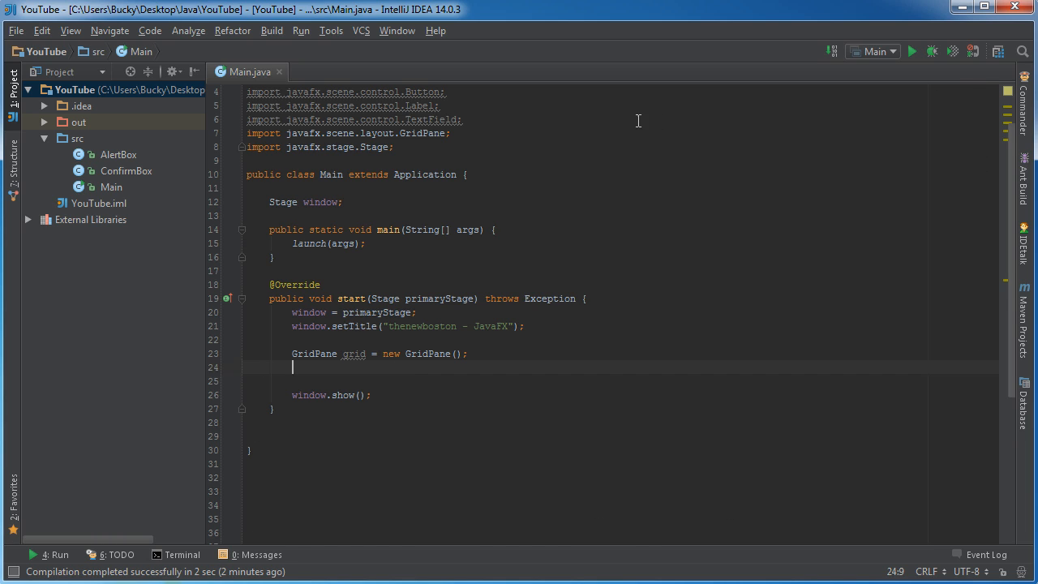
{"action": "mouse_move", "coordinate": [616, 128]}
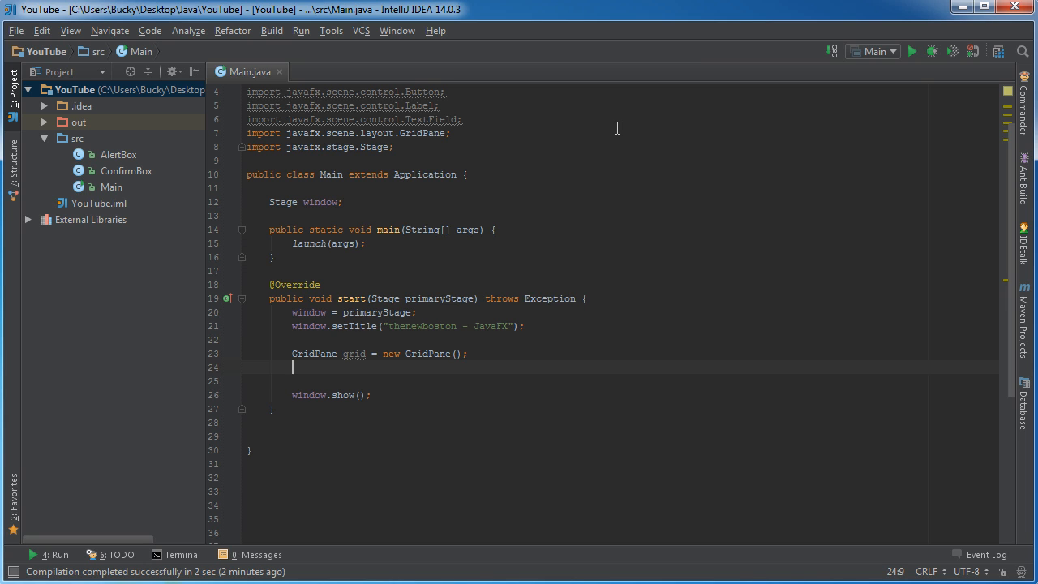
- Set grid padding to new Insets(10, 10, 10, 10) on the next line
{"action": "type", "text": "grid."}
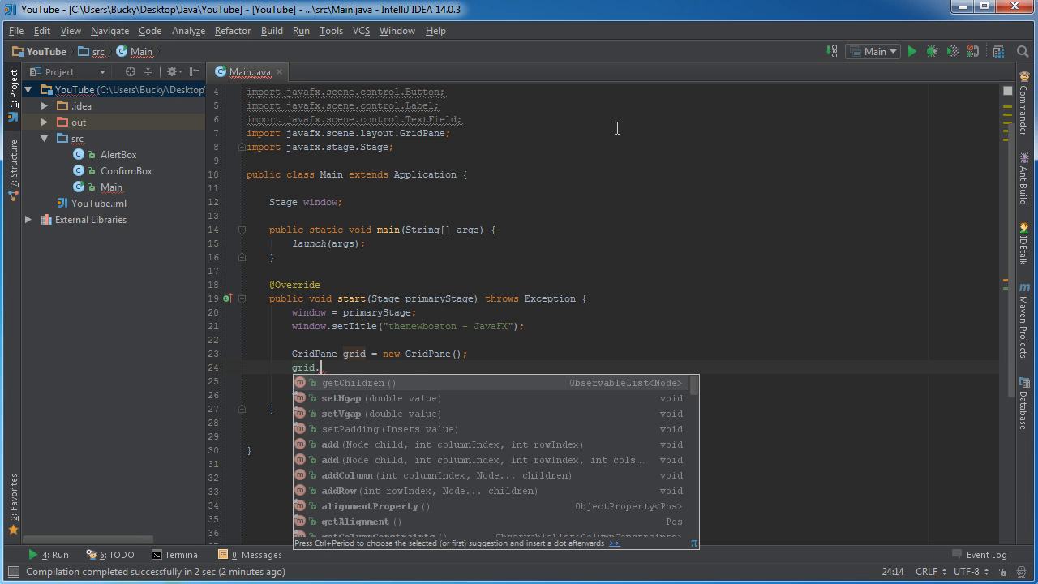
{"action": "type", "text": "set"}
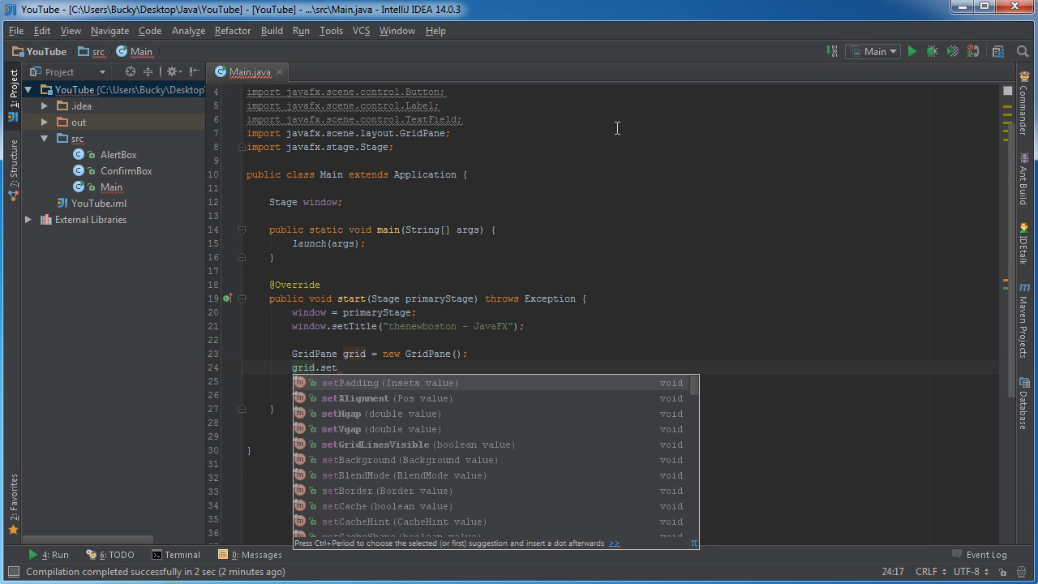
{"action": "mouse_move", "coordinate": [402, 394]}
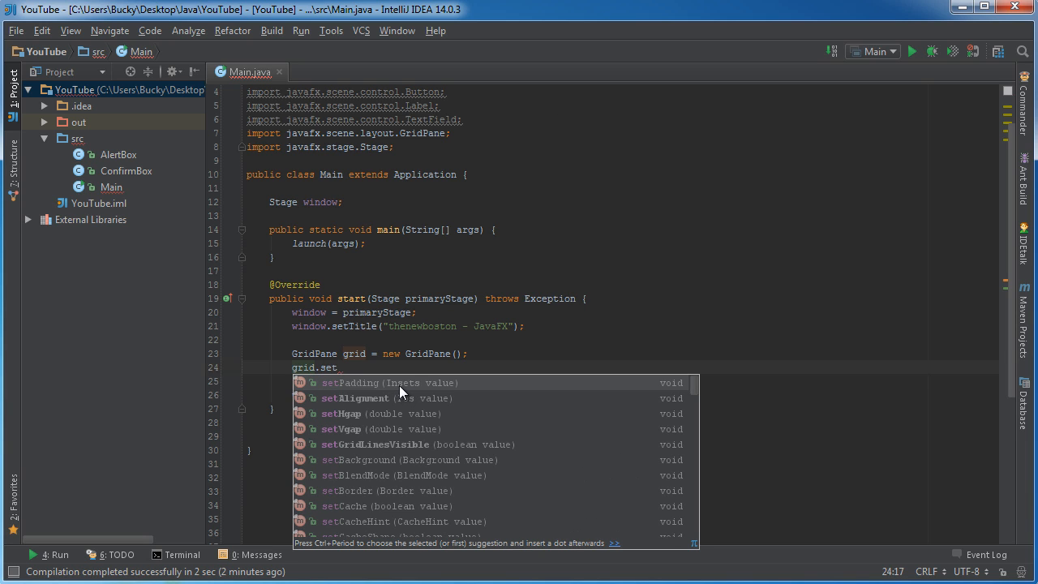
{"action": "mouse_move", "coordinate": [412, 393]}
{"action": "type", "text": "Padding(new Insets());"}
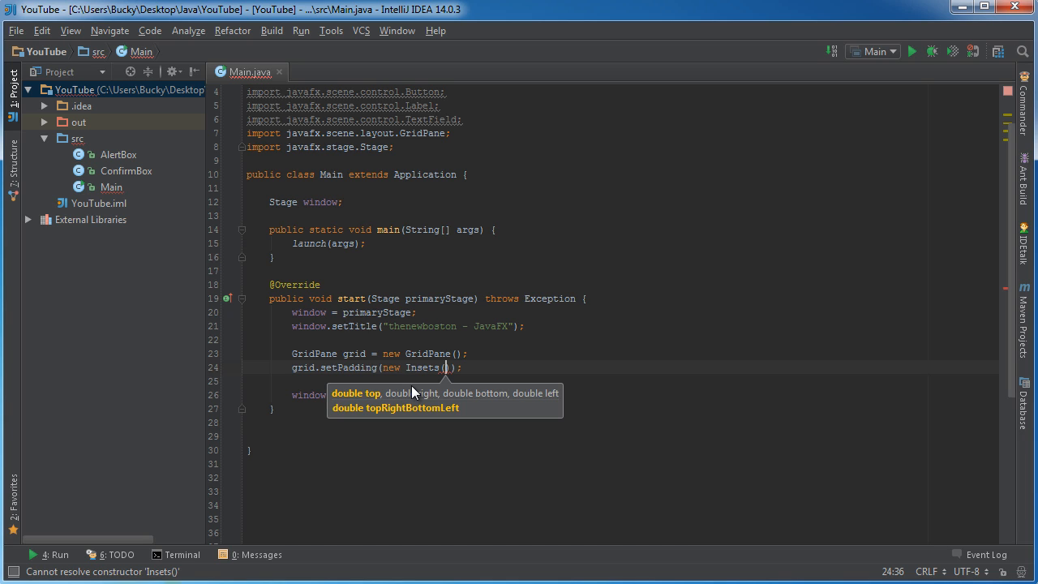
{"action": "type", "text": "10, 1"}
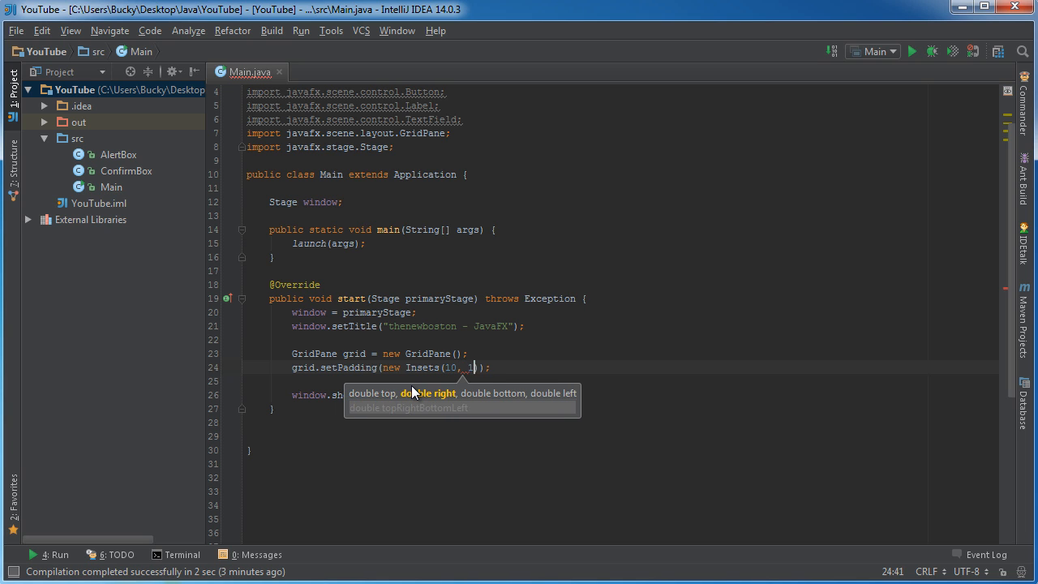
{"action": "type", "text": ", 10, 10"}
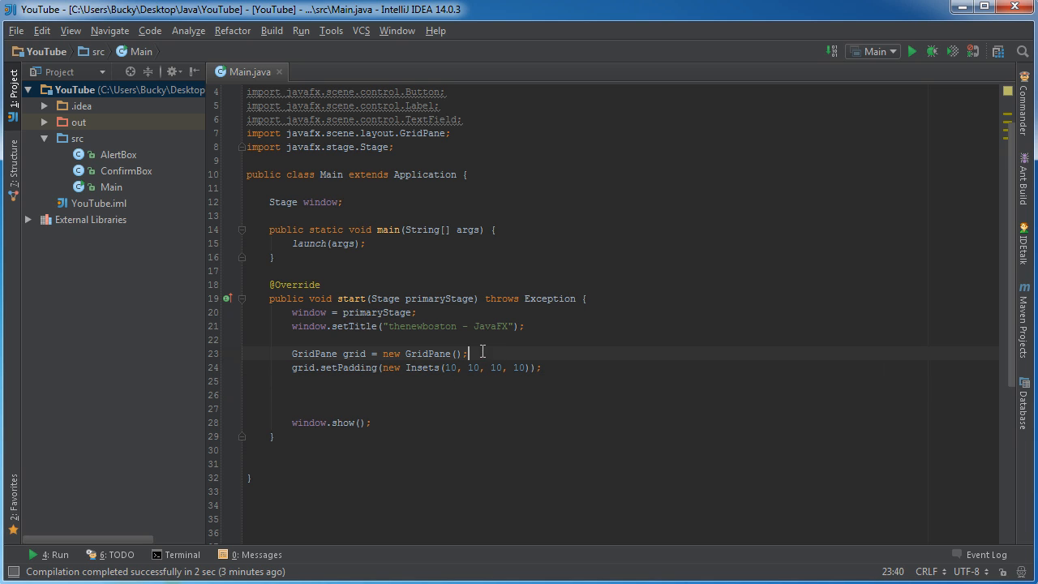
{"action": "mouse_move", "coordinate": [574, 502]}
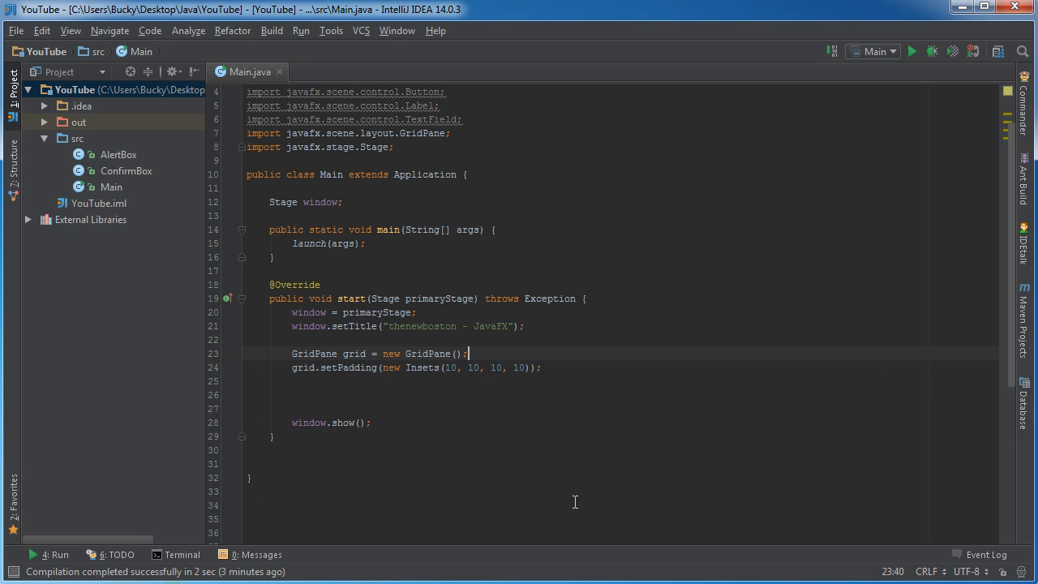
{"action": "mouse_move", "coordinate": [283, 261]}
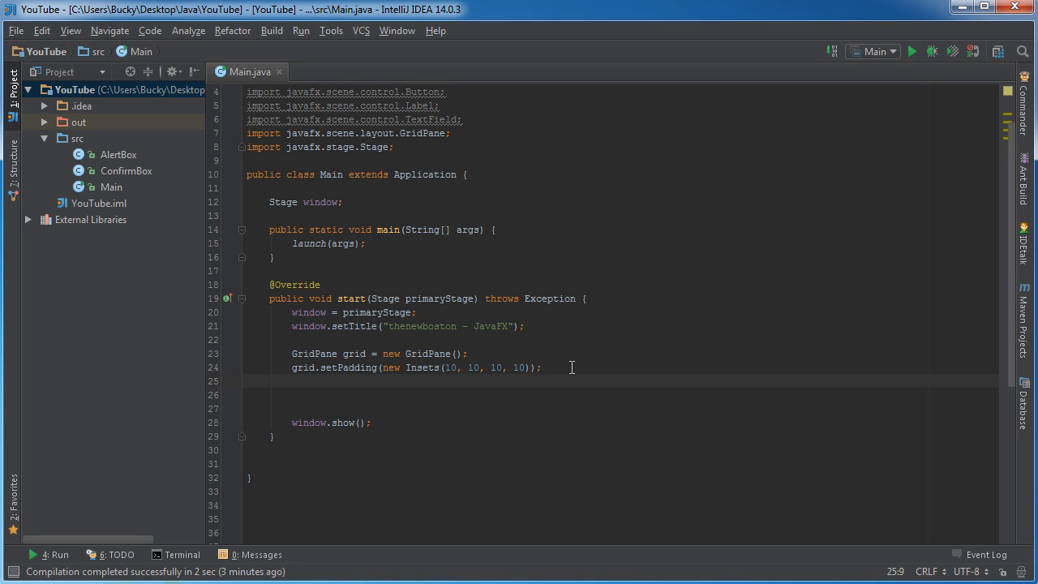
{"action": "mouse_move", "coordinate": [329, 334]}
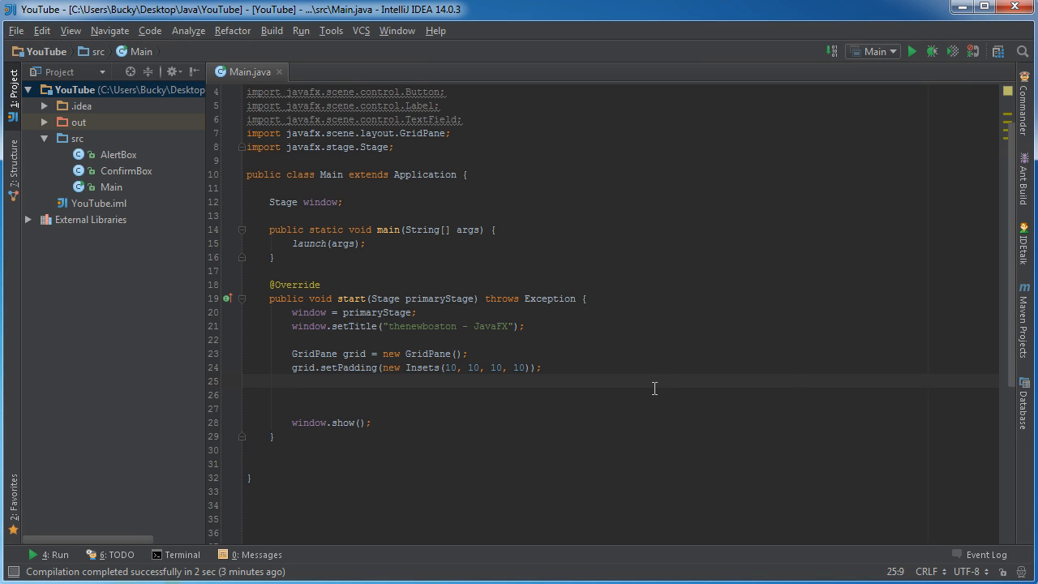
- Add grid.setVgap(8); and grid.setHgap(10); below the padding line
{"action": "type", "text": "grid"}
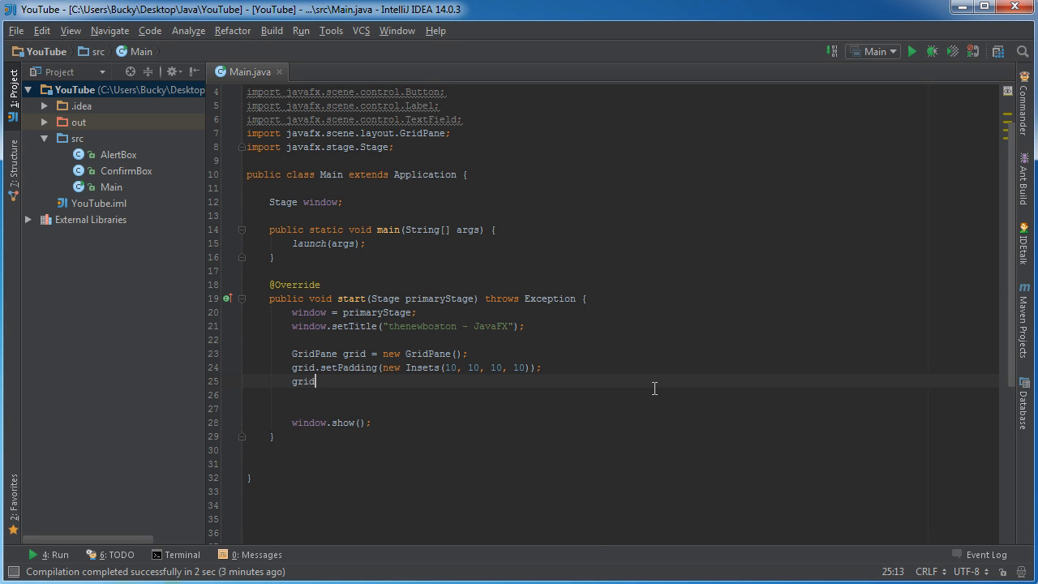
{"action": "type", "text": ".se"}
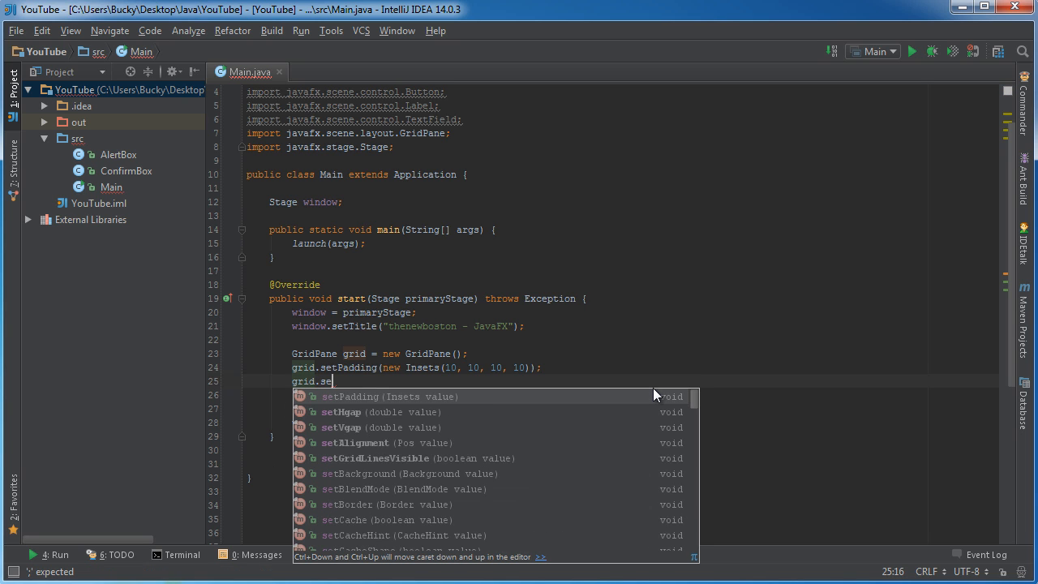
{"action": "type", "text": "tVgap();"}
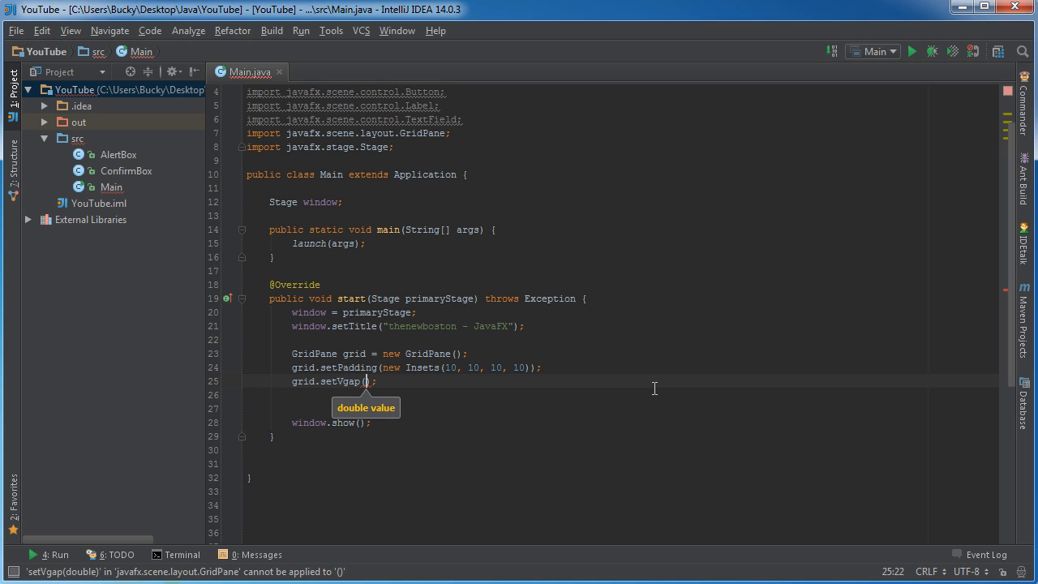
{"action": "type", "text": "8"}
{"action": "left_click", "coordinate": [623, 396]}
{"action": "type", "text": "grid.setHgap(10);"}
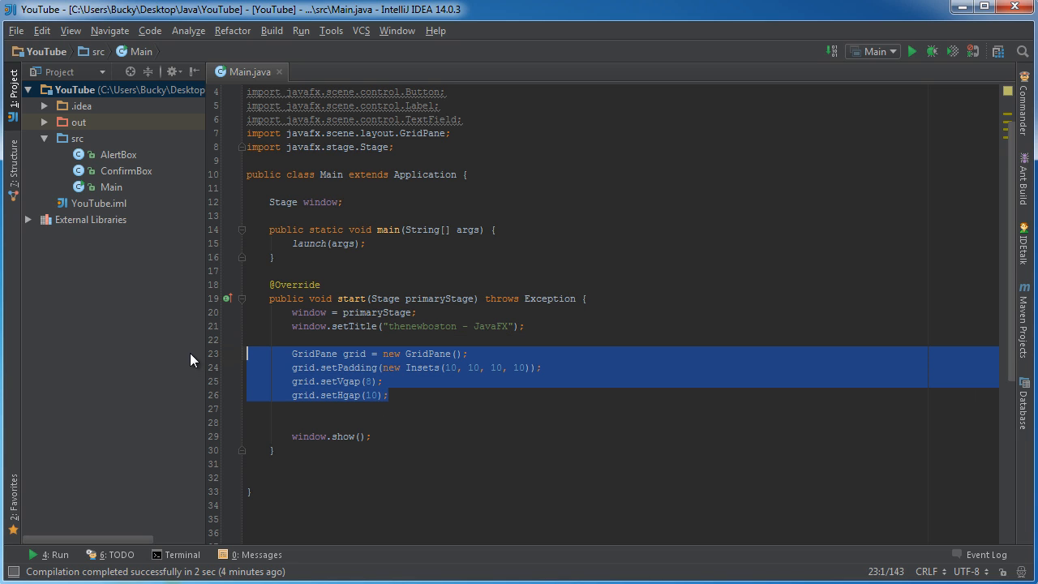
{"action": "mouse_move", "coordinate": [577, 272]}
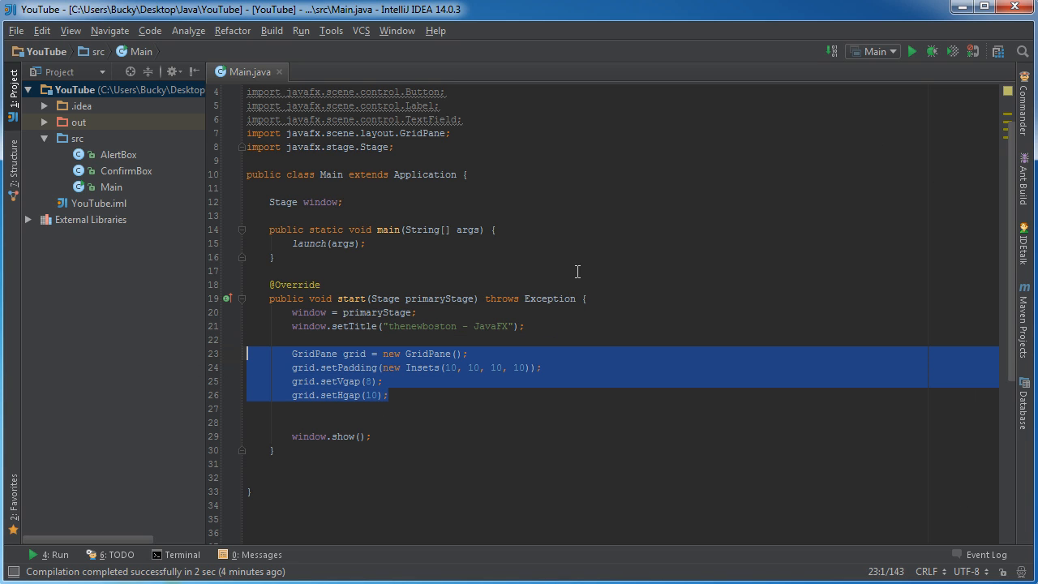
{"action": "mouse_move", "coordinate": [261, 340]}
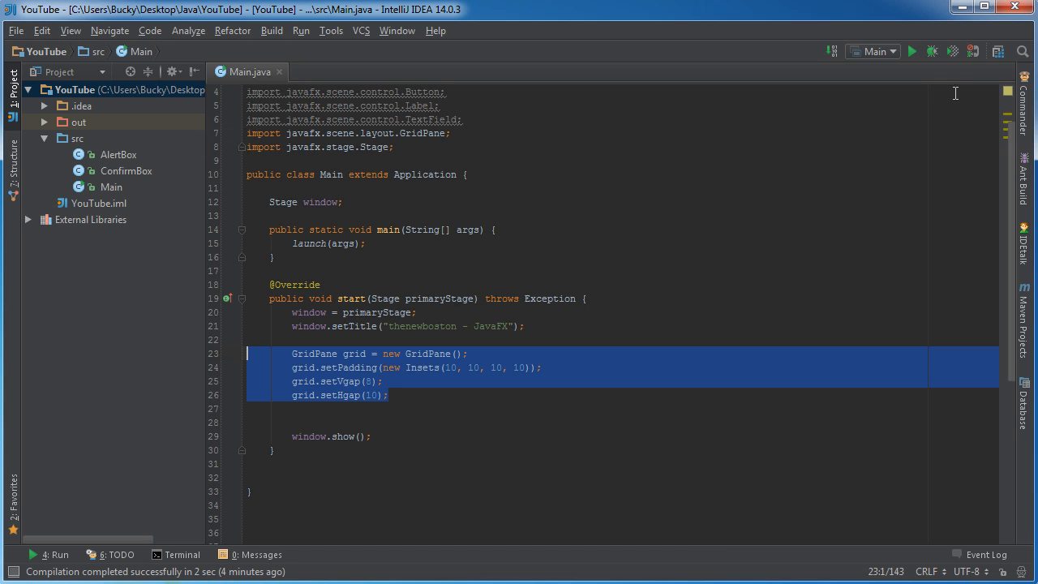
{"action": "mouse_move", "coordinate": [444, 396]}
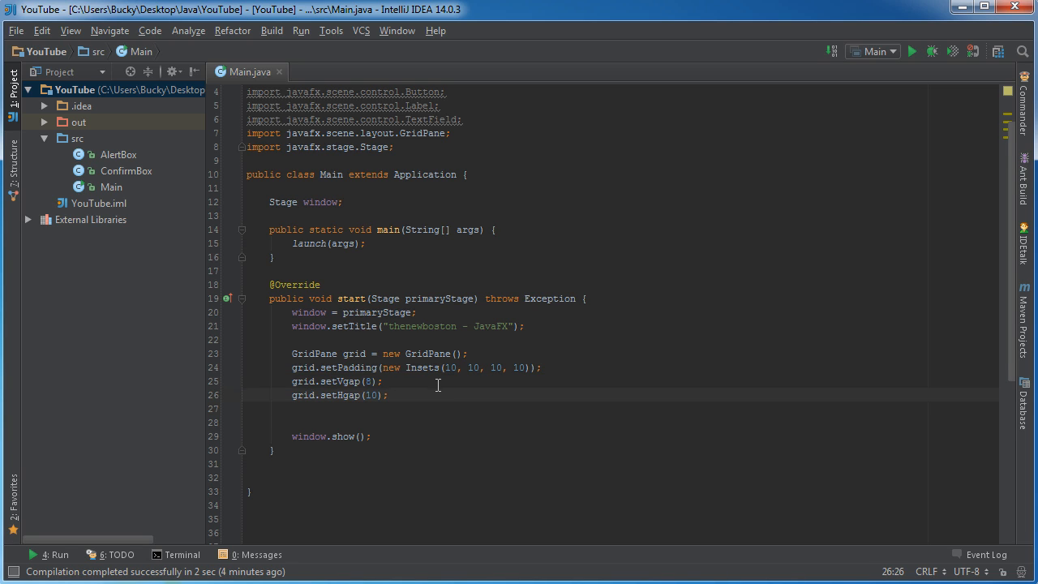
- Add a //Name label comment on a new line below the gap settings
{"action": "key", "text": "enter"}
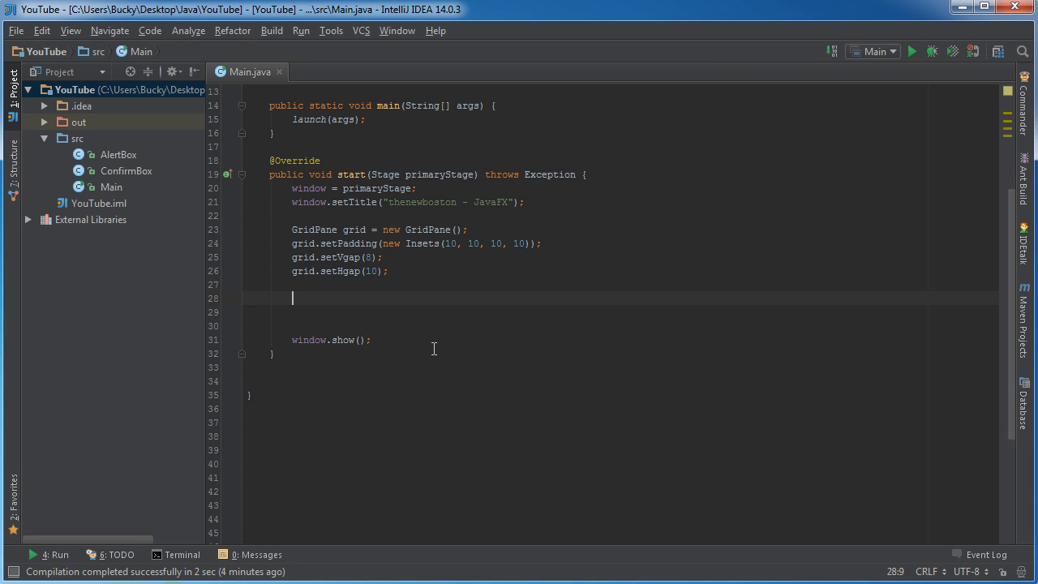
{"action": "mouse_move", "coordinate": [412, 349]}
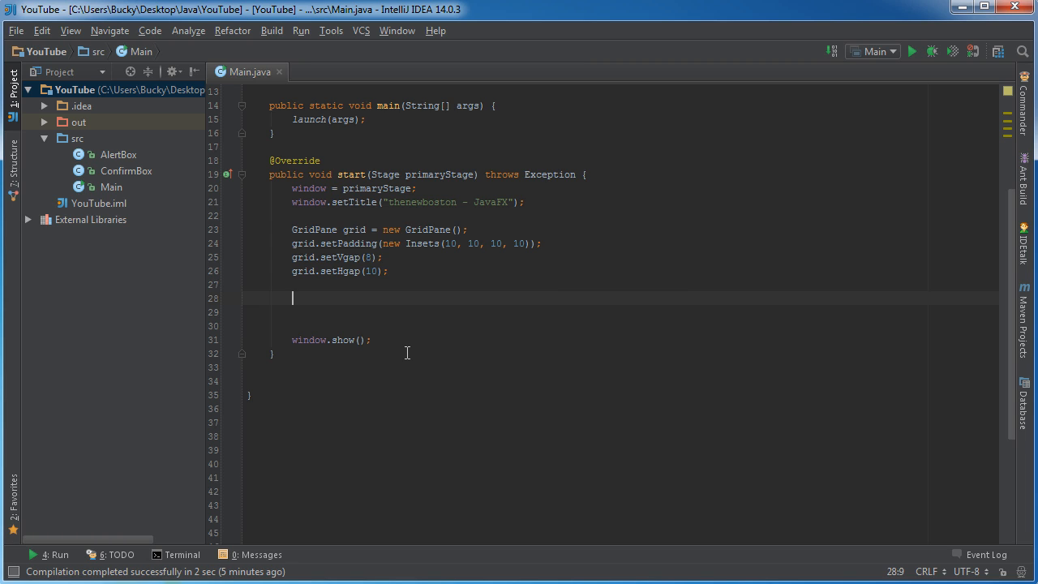
{"action": "type", "text": "//"}
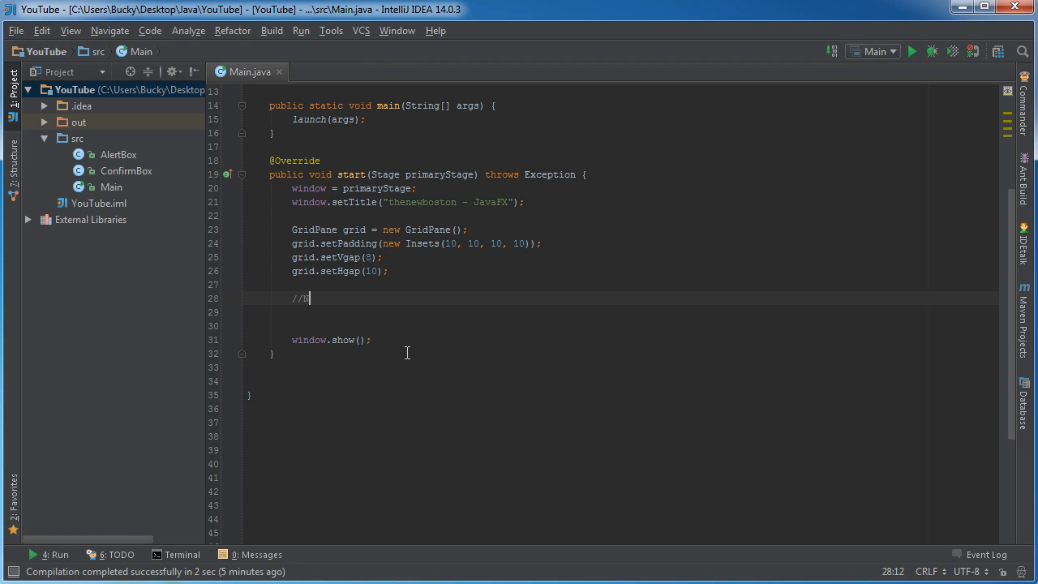
{"action": "type", "text": "Name label"}
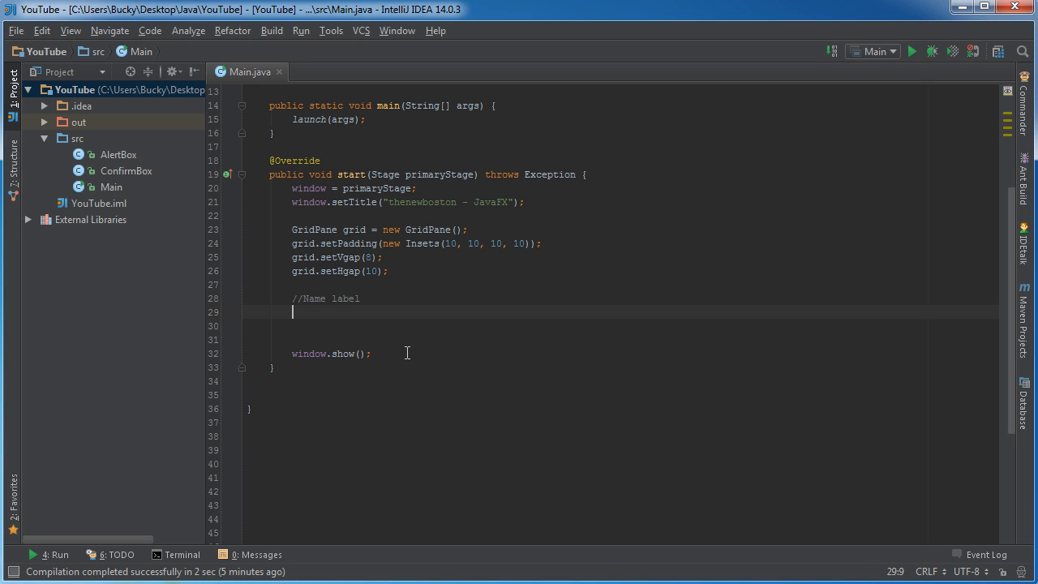
- Declare Label nameLabel = new Label("Username:"); under the comment
{"action": "type", "text": "Label"}
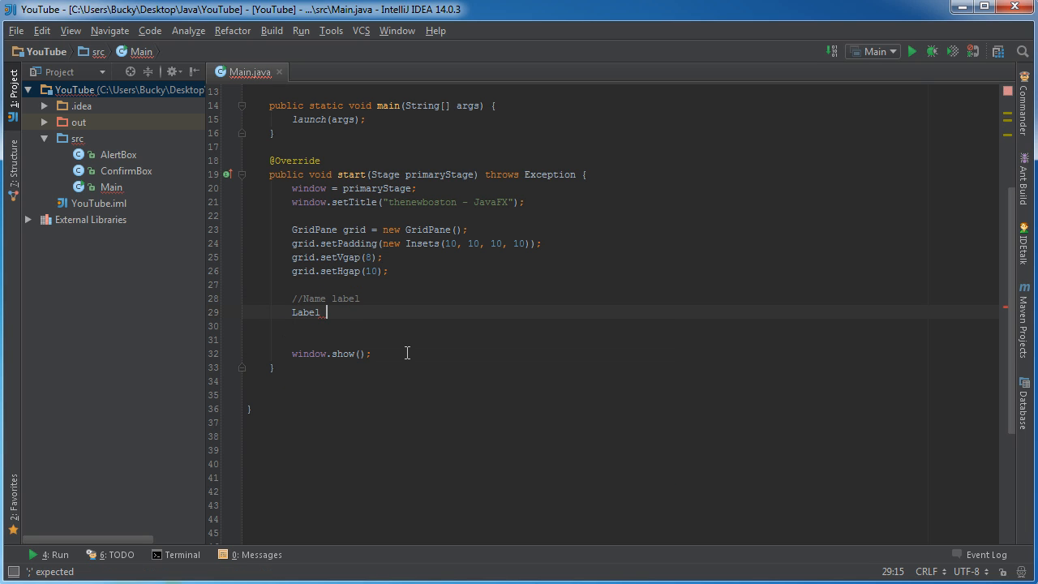
{"action": "type", "text": "nameLabel"}
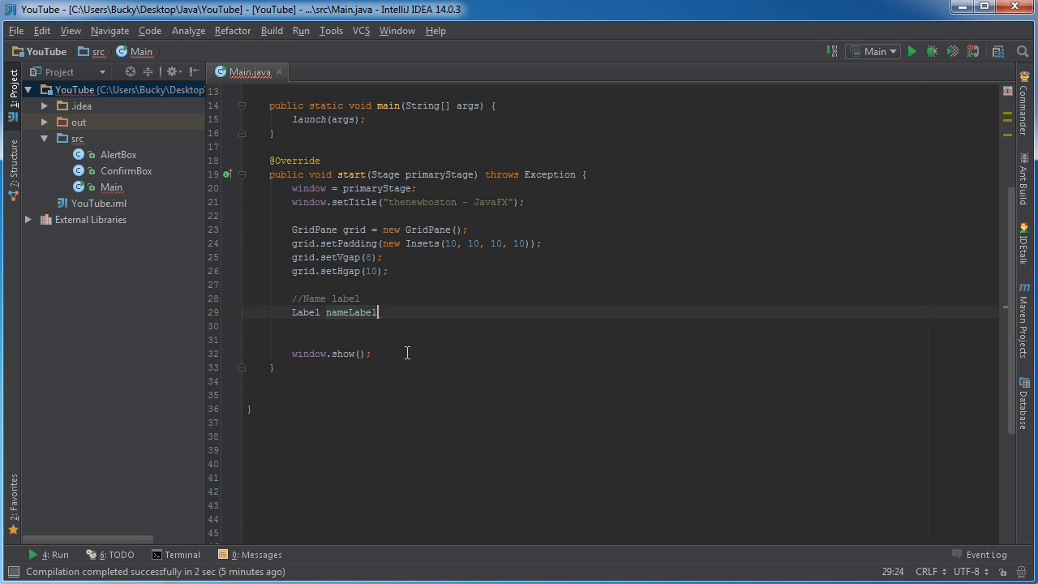
{"action": "type", "text": "= new Label(\"User\");"}
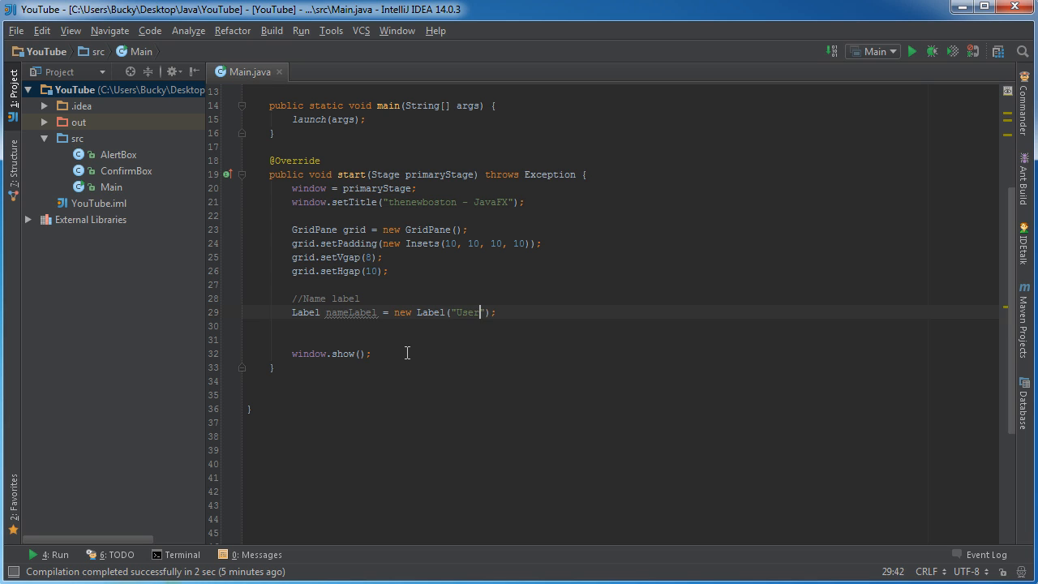
{"action": "type", "text": "name"}
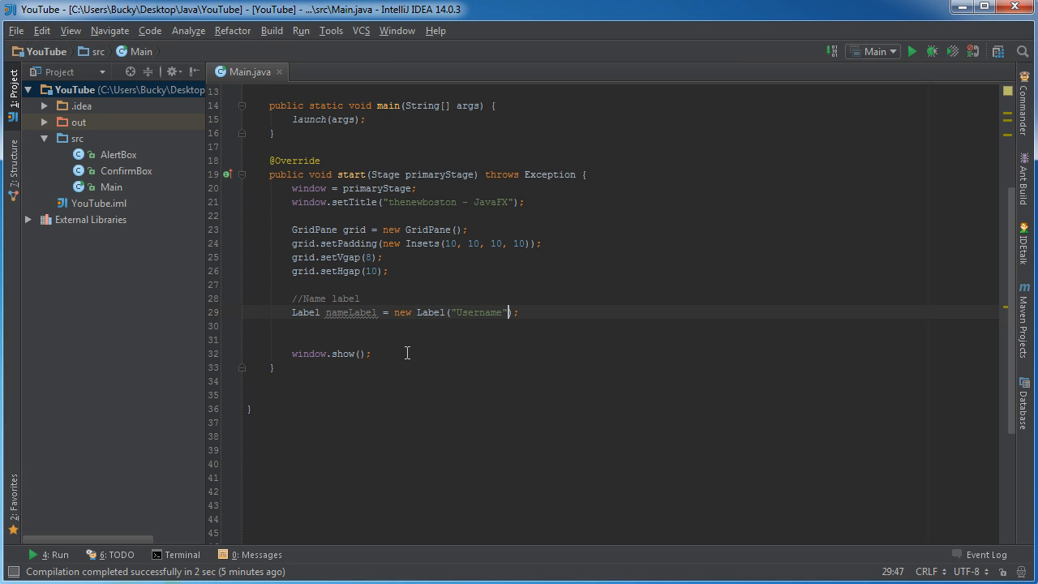
{"action": "type", "text": ":"}
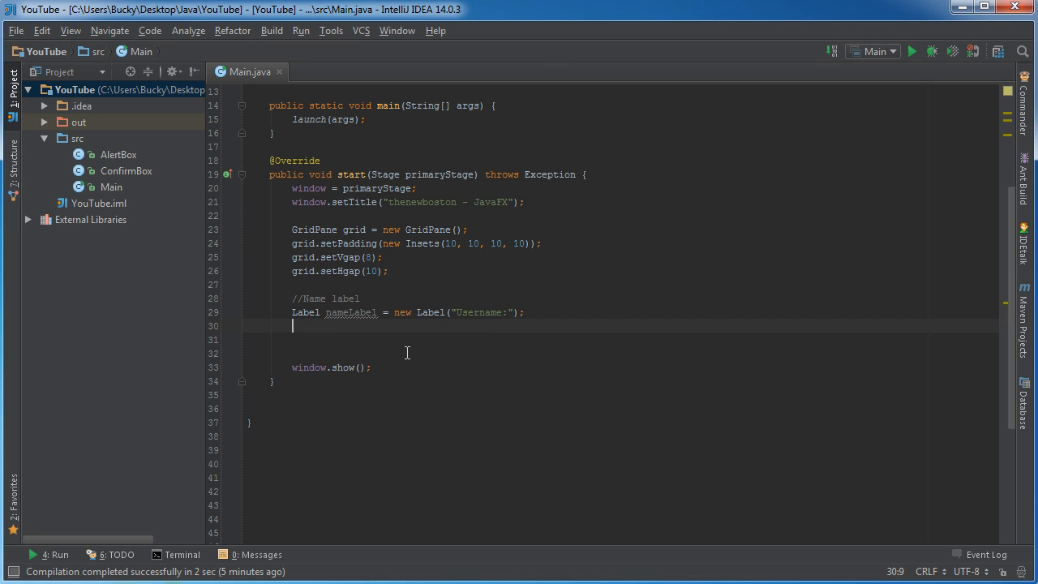
- Position nameLabel at column 0, row 0 with GridPane.setConstraints(nameLabel, 0, 0);
{"action": "type", "text": "GridPane"}
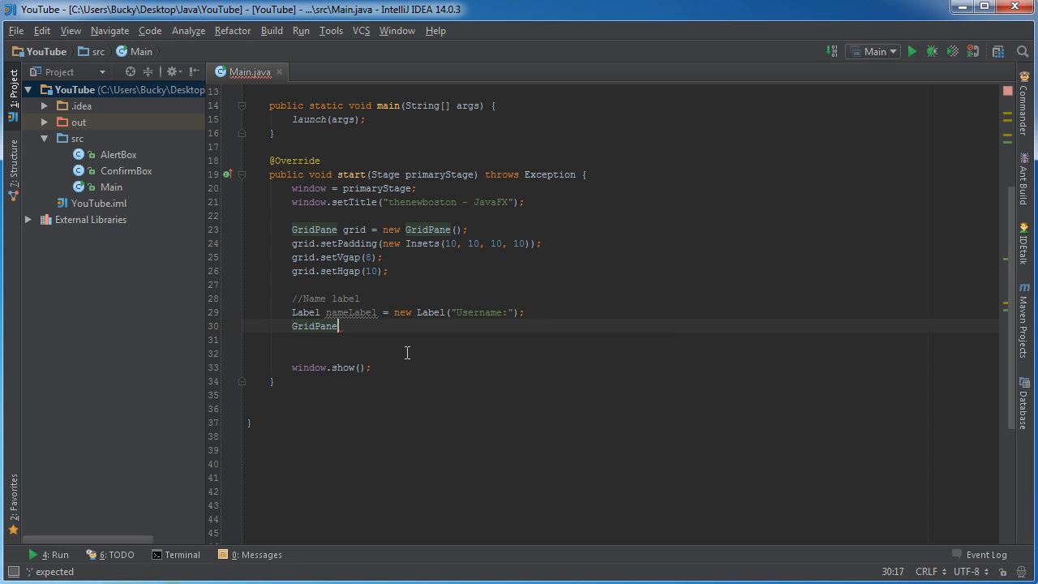
{"action": "type", "text": "."}
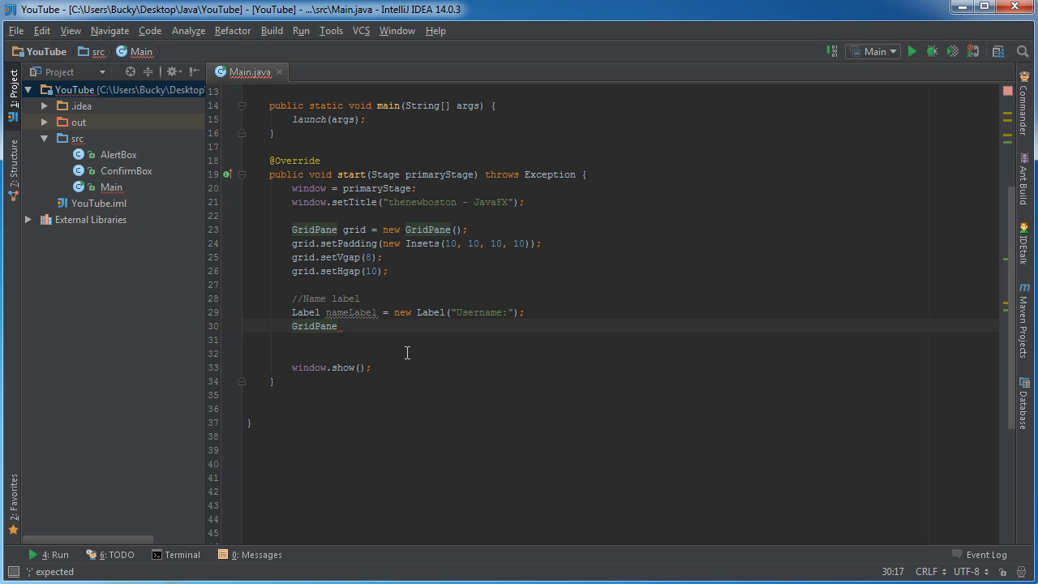
{"action": "type", "text": ".set"}
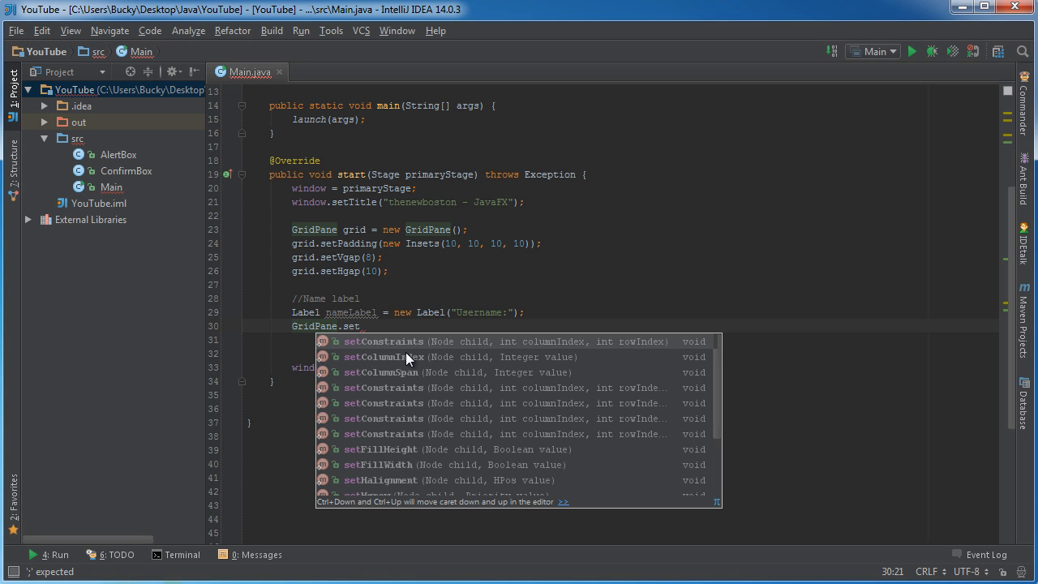
{"action": "mouse_move", "coordinate": [409, 360]}
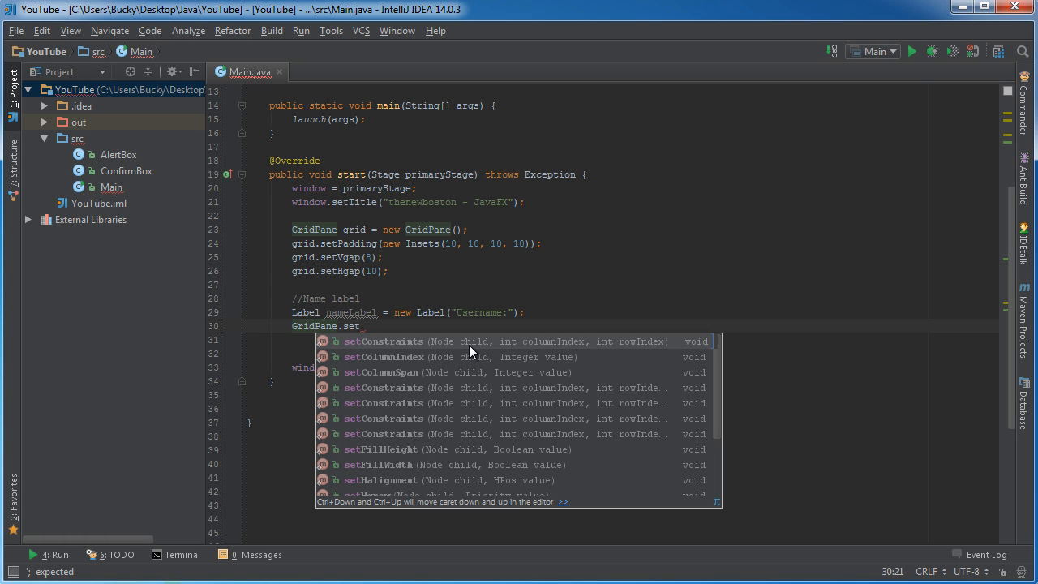
{"action": "mouse_move", "coordinate": [502, 360]}
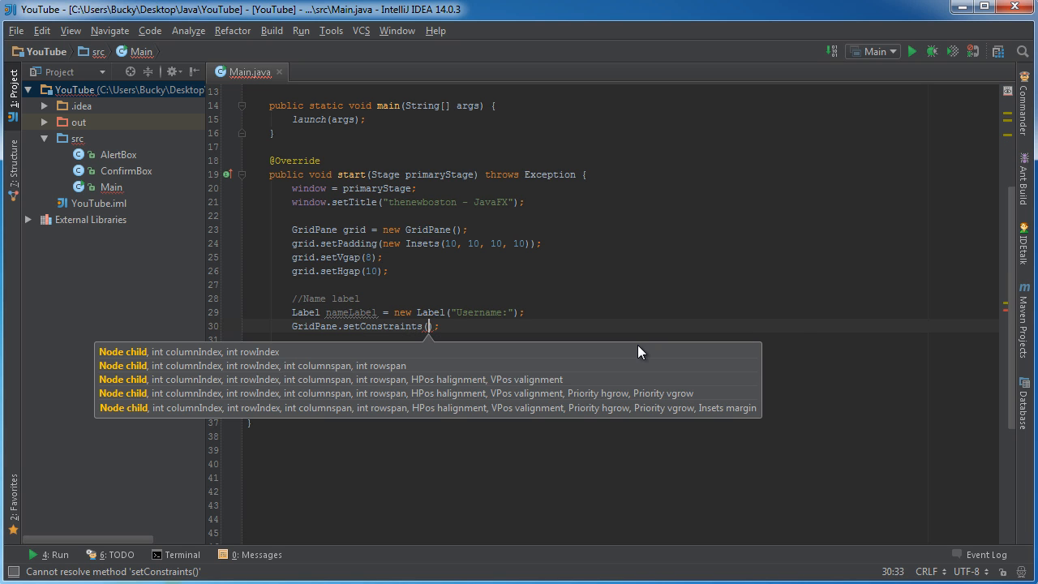
{"action": "type", "text": "nameLabel,"}
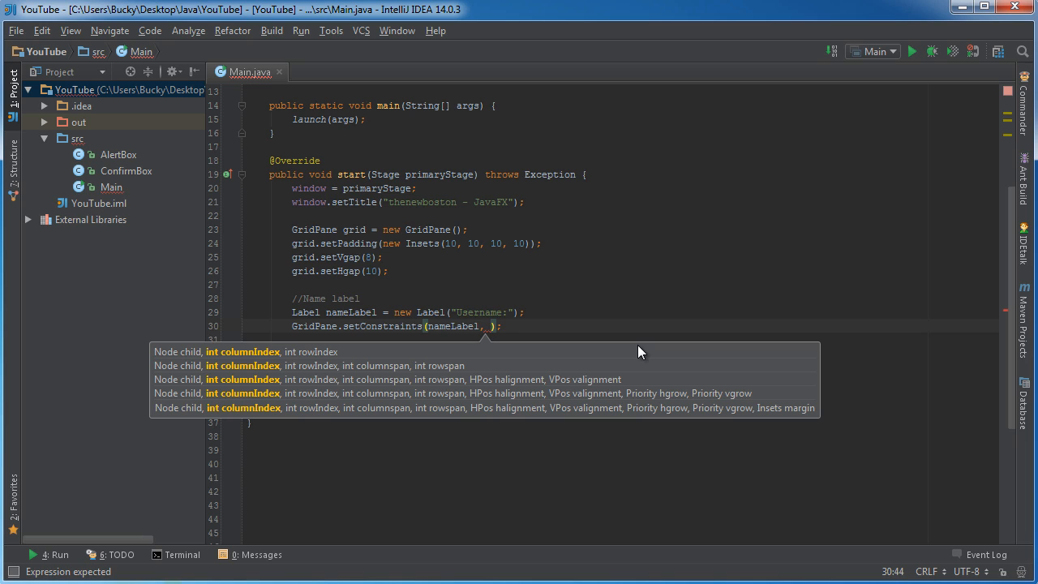
{"action": "type", "text": "0"}
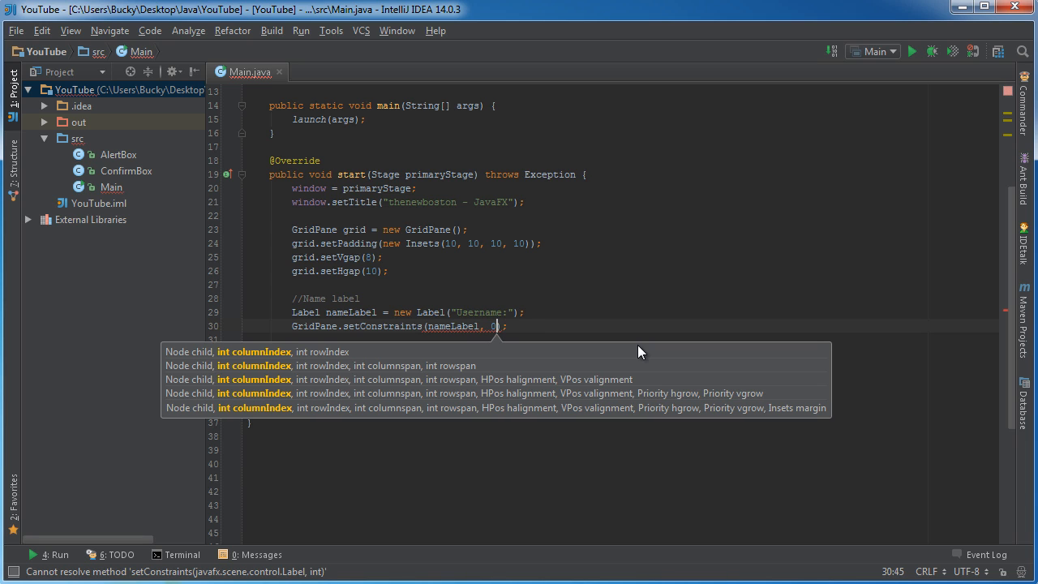
{"action": "type", "text": ", 0"}
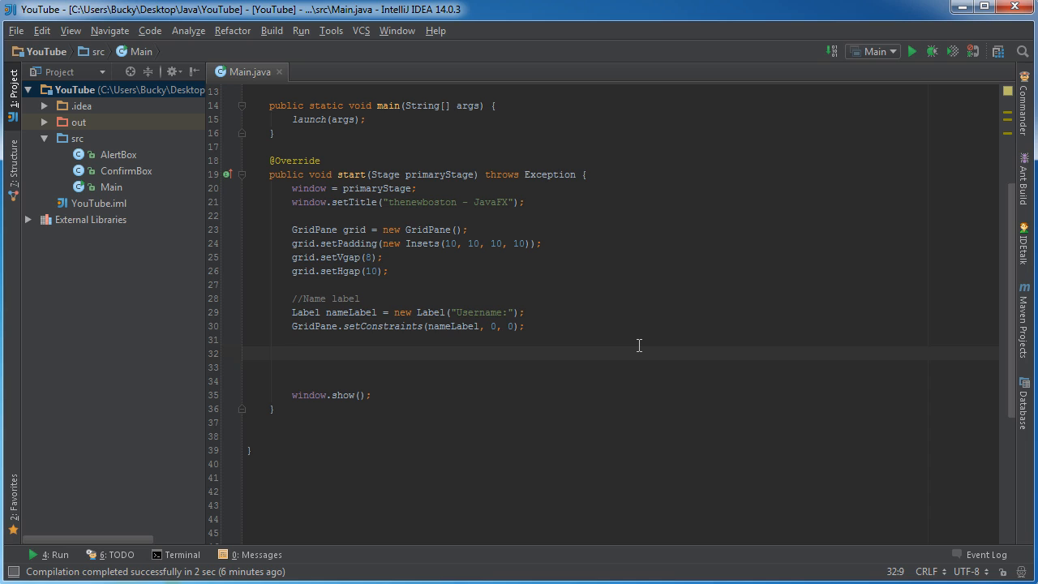
- Add a //Name input comment below the nameLabel constraints line
{"action": "type", "text": "//Name"}
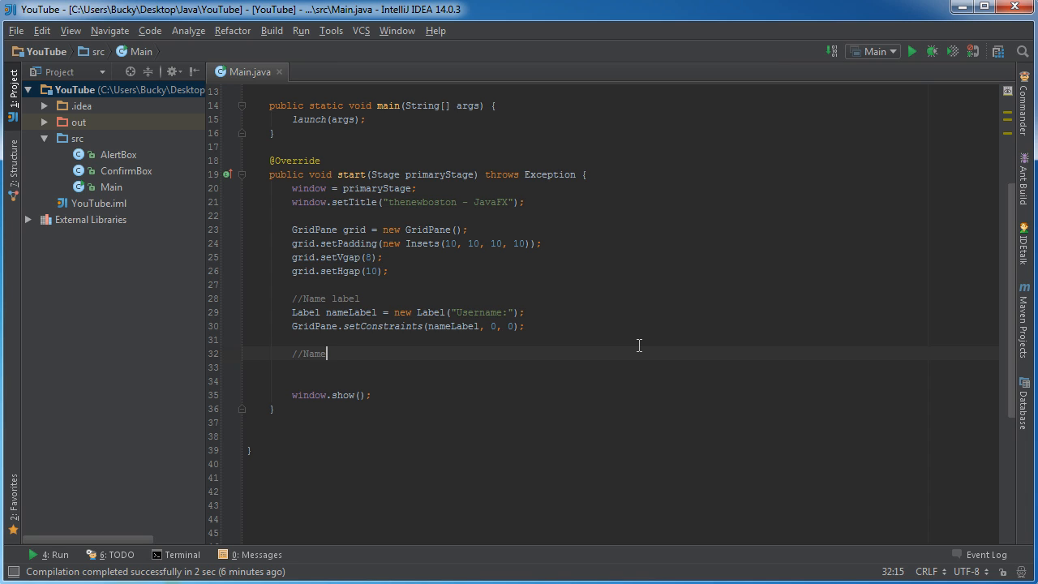
{"action": "type", "text": "input"}
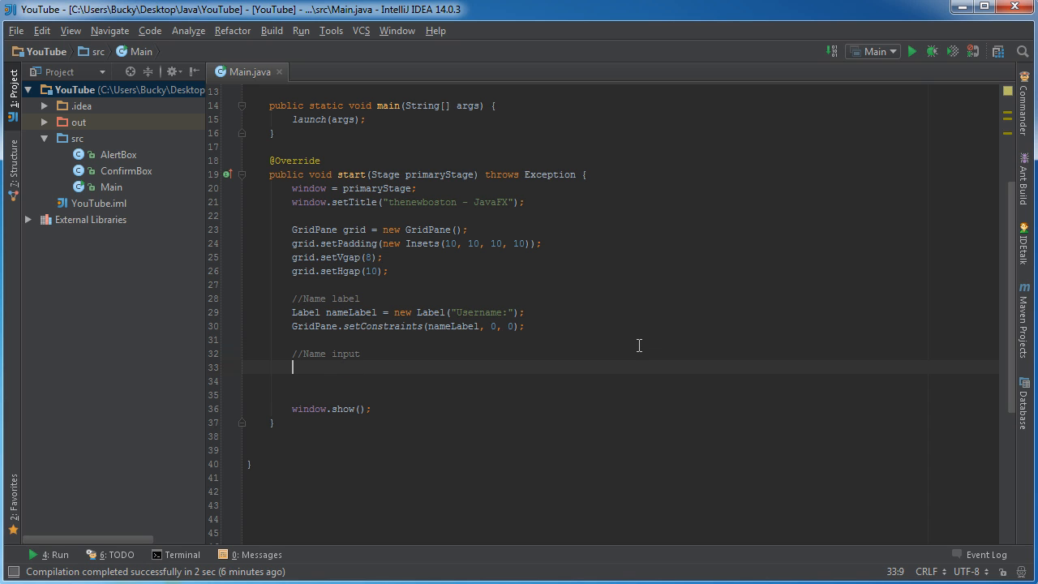
- Declare TextField nameInput = new TextField("Bucky"); and move to a new line
{"action": "type", "text": "TextField"}
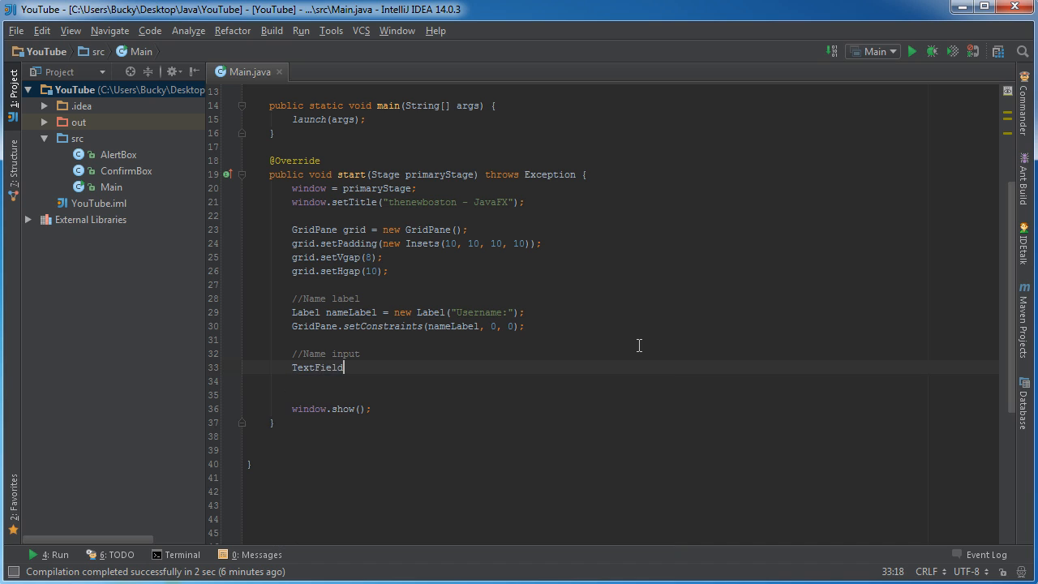
{"action": "type", "text": "name"}
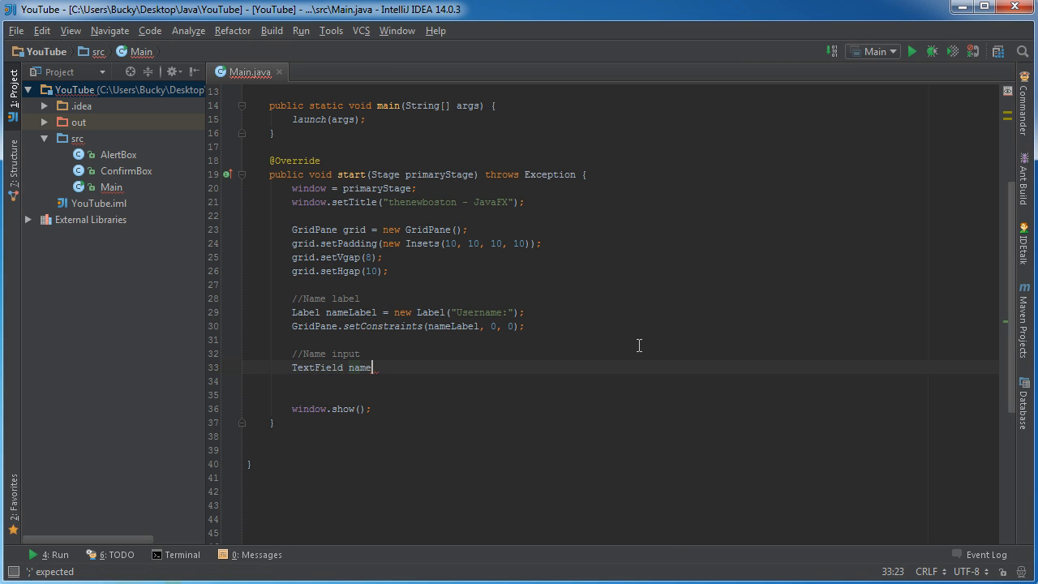
{"action": "type", "text": "Input = new TextField();"}
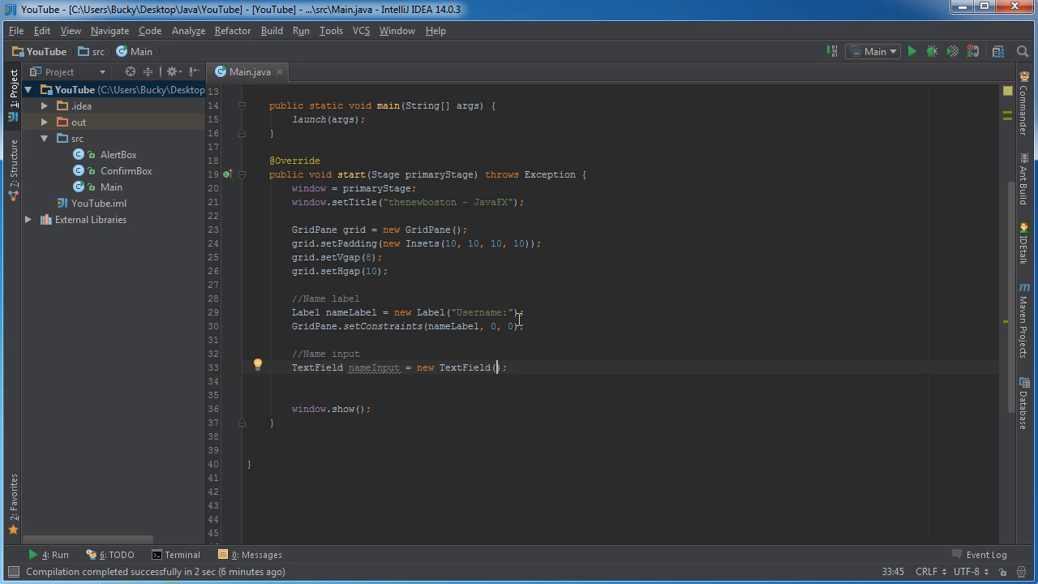
{"action": "type", "text": "\"\""}
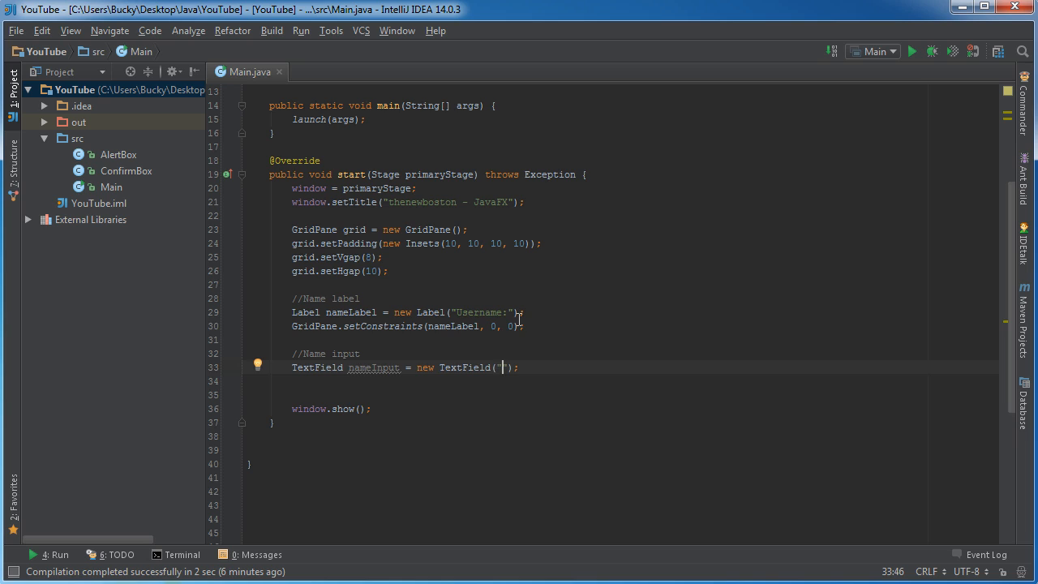
{"action": "type", "text": "Bucky"}
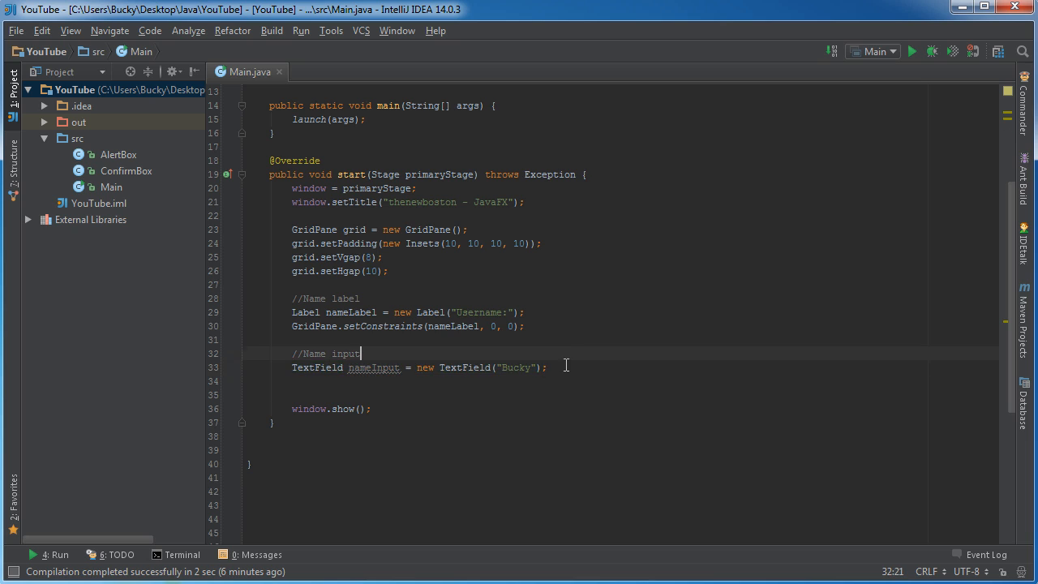
{"action": "key", "text": "enter"}
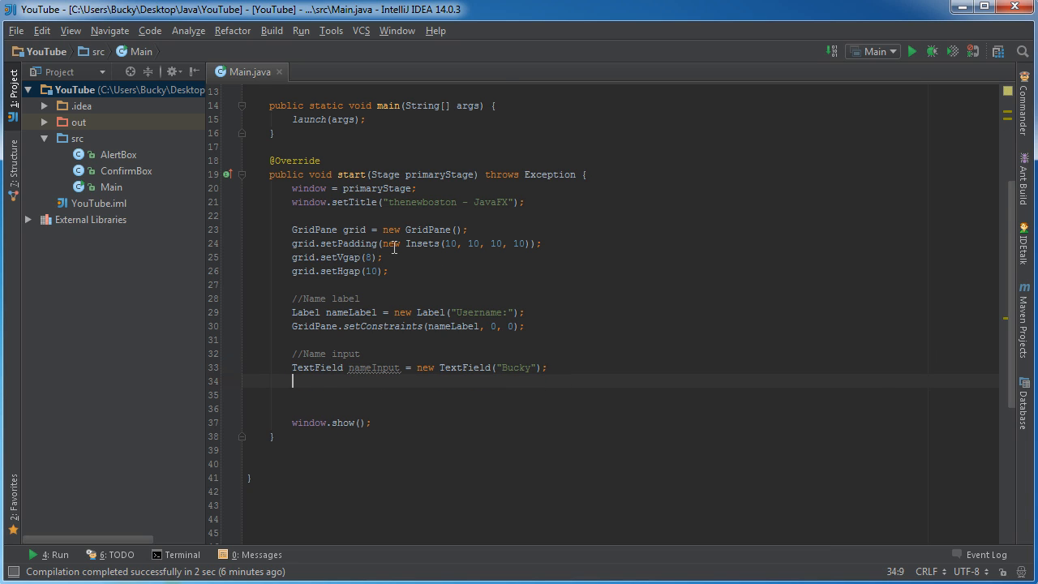
{"action": "scroll", "scroll_direction": "down", "scroll_amount": 3}
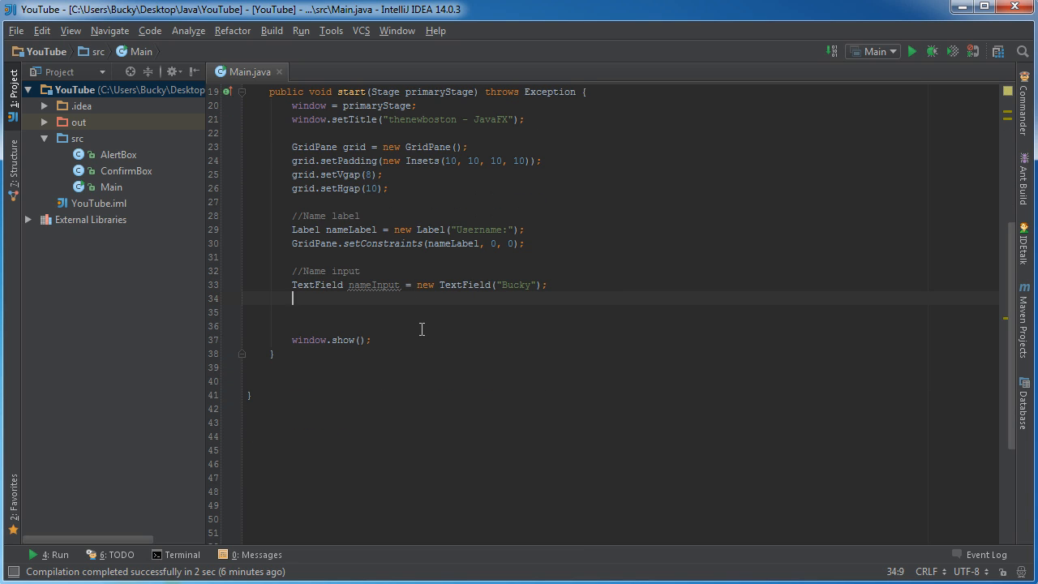
- Position nameInput at column 1, row 0 with GridPane.setConstraints(nameInput, 1, 0);
{"action": "type", "text": "GridPane"}
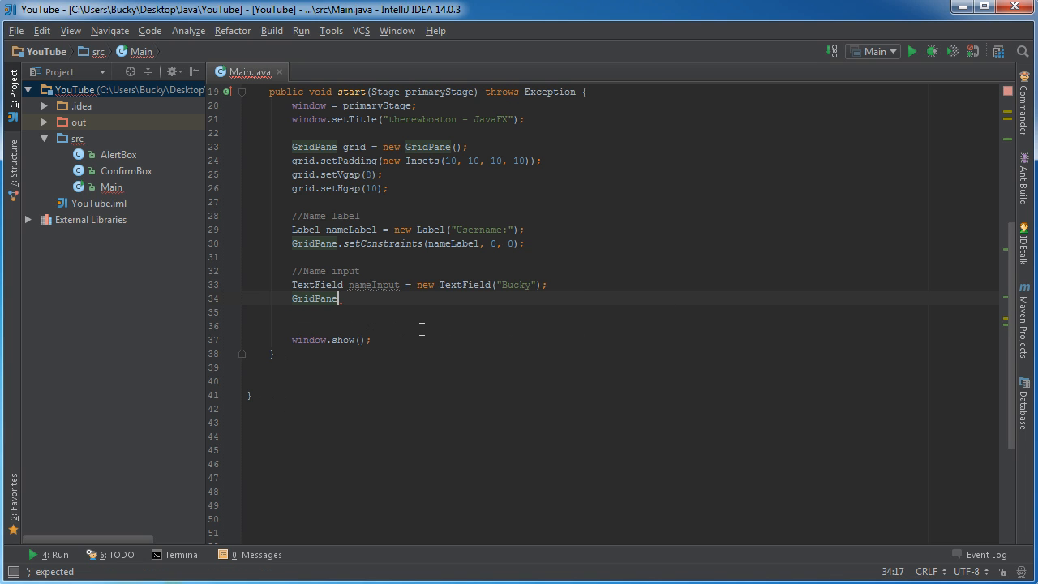
{"action": "type", "text": "setConstraints();"}
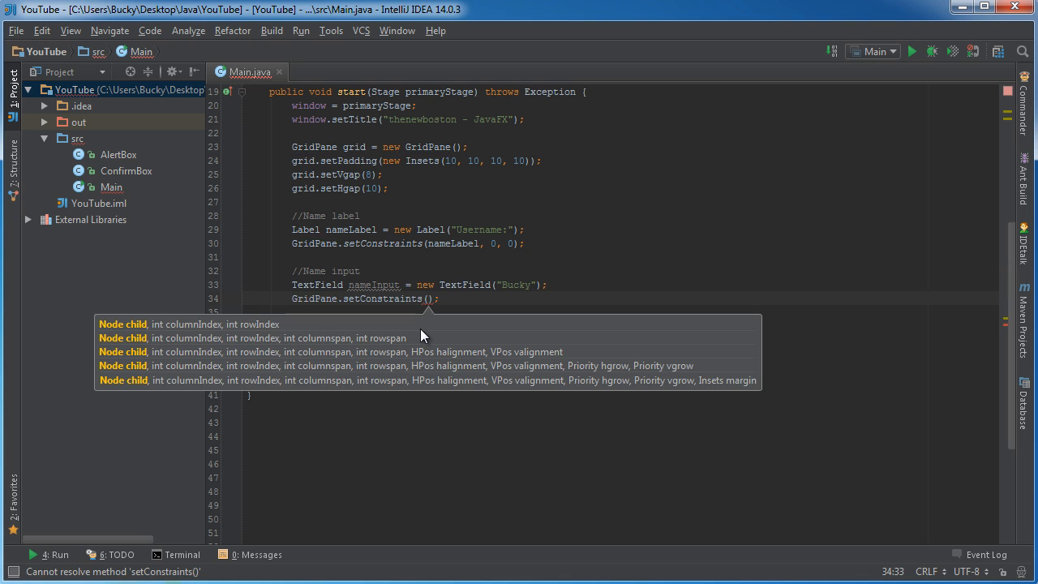
{"action": "type", "text": "nameInput, 1, 0"}
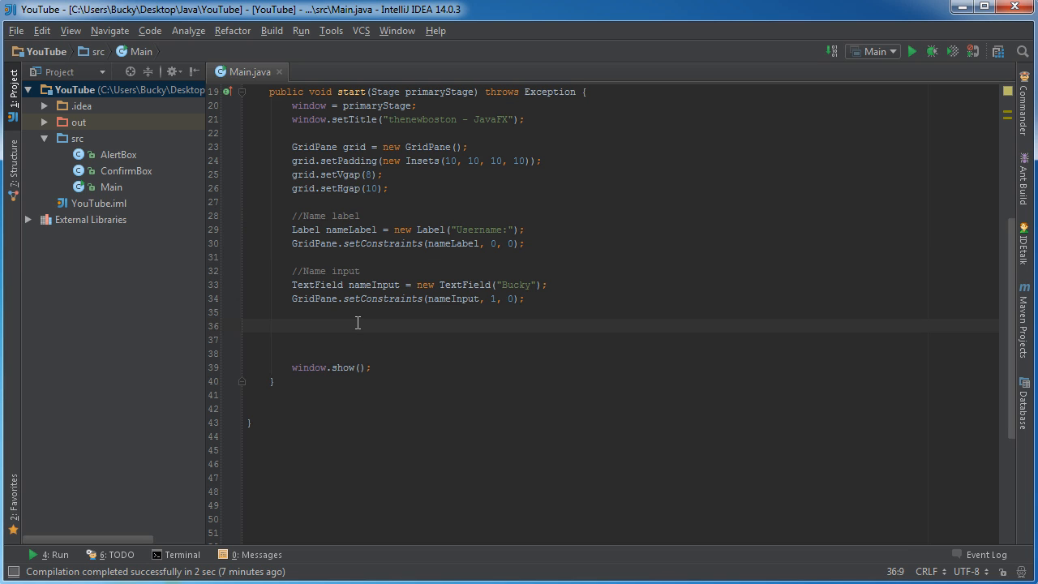
- Duplicate the name label block as passLabel reading "Password:" with constraints 0, 1
{"action": "left_click_drag", "start_coordinate": [292, 216], "coordinate": [525, 244]}
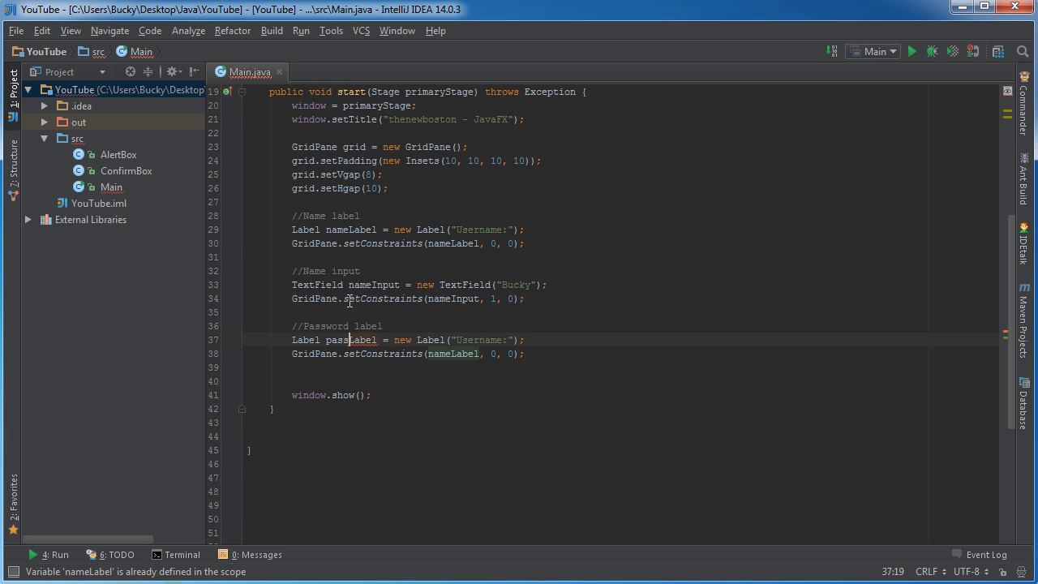
{"action": "double_click", "coordinate": [480, 341]}
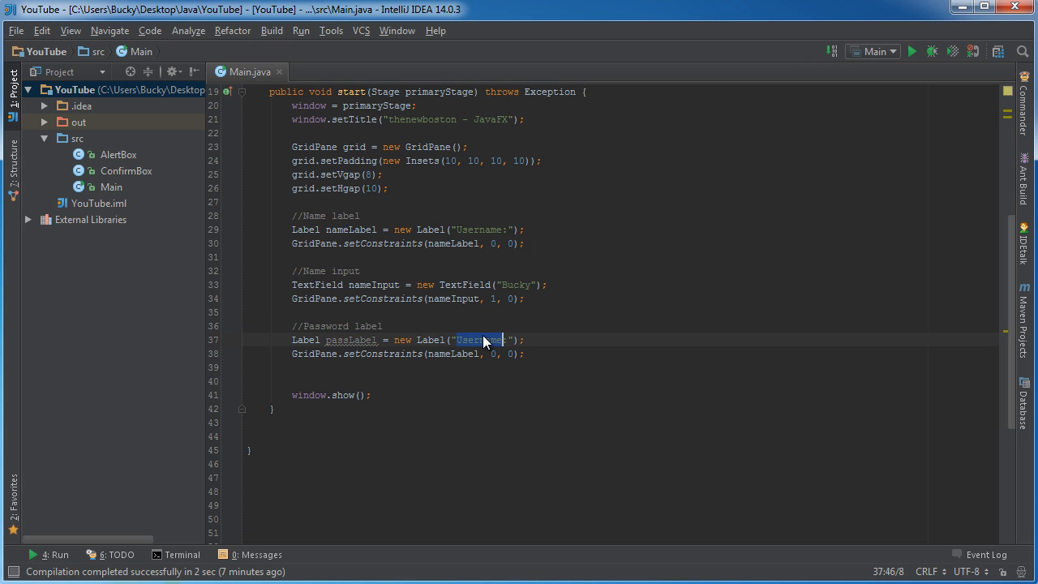
{"action": "type", "text": "Password"}
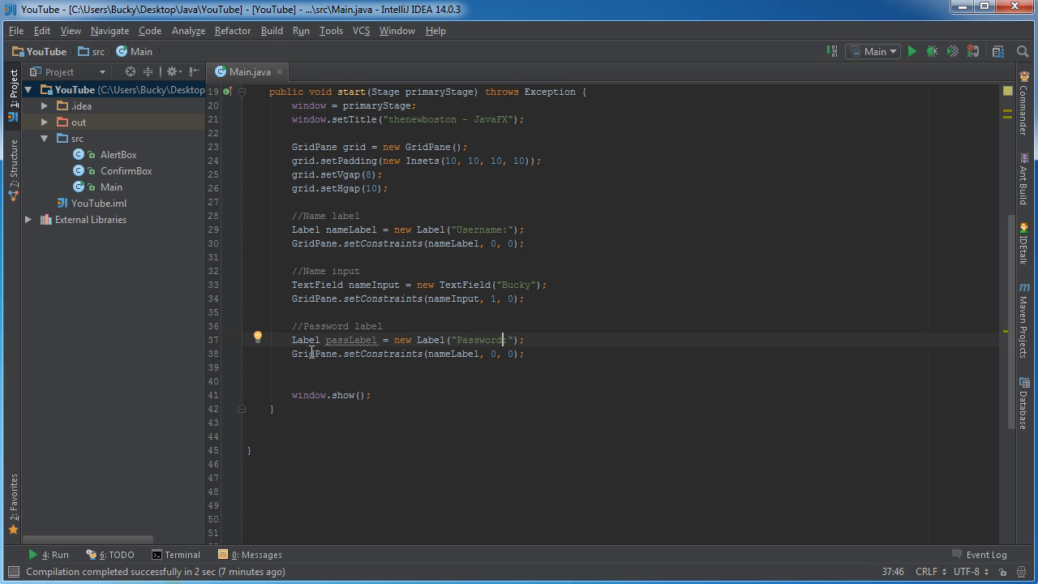
{"action": "double_click", "coordinate": [352, 341]}
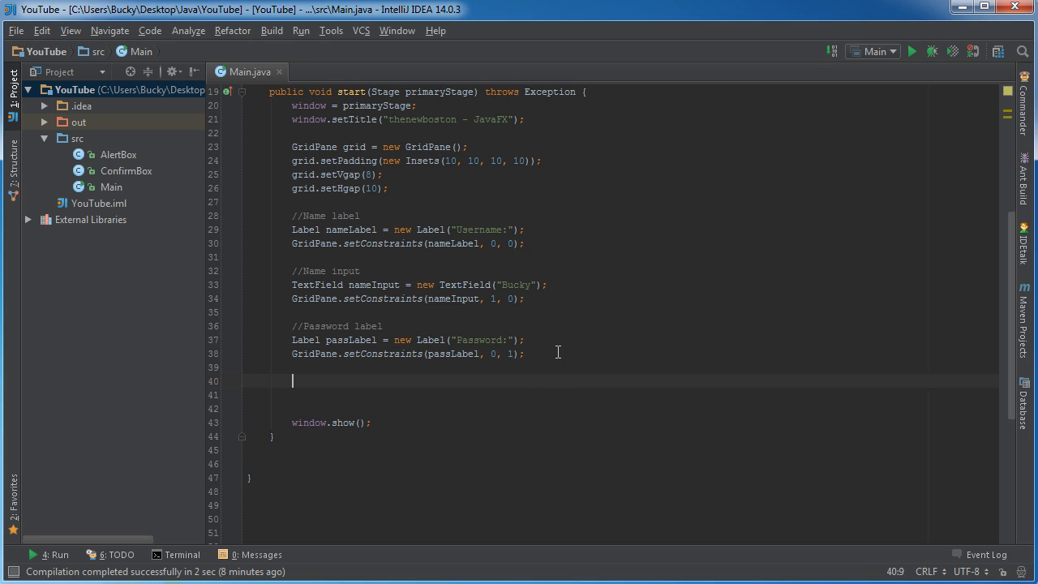
- Add a //Password input comment below the password label block
{"action": "type", "text": "//Password in"}
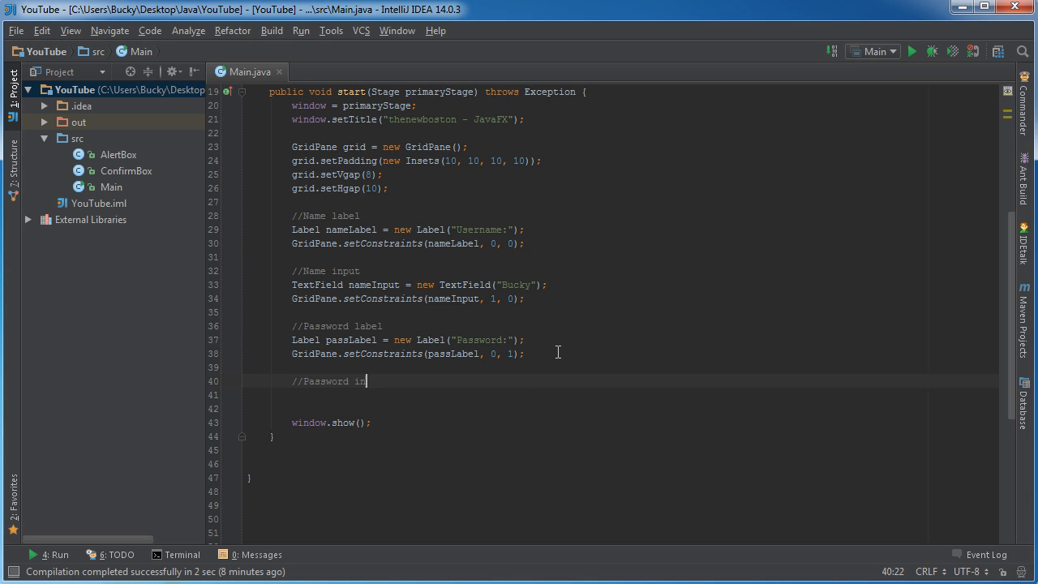
{"action": "type", "text": "put"}
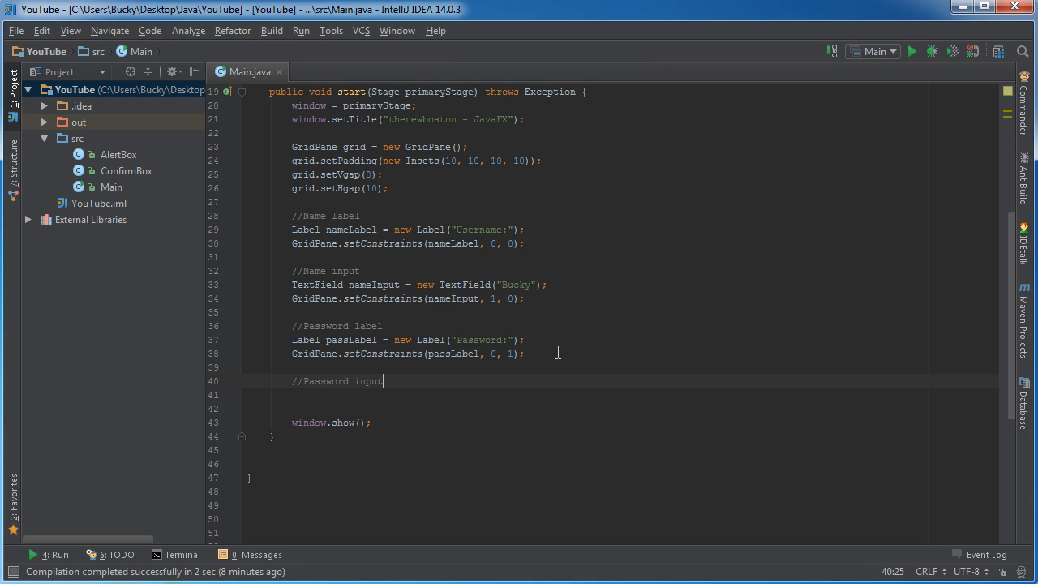
- Declare TextField passInput = new TextField(); under the comment
{"action": "type", "text": "Text"}
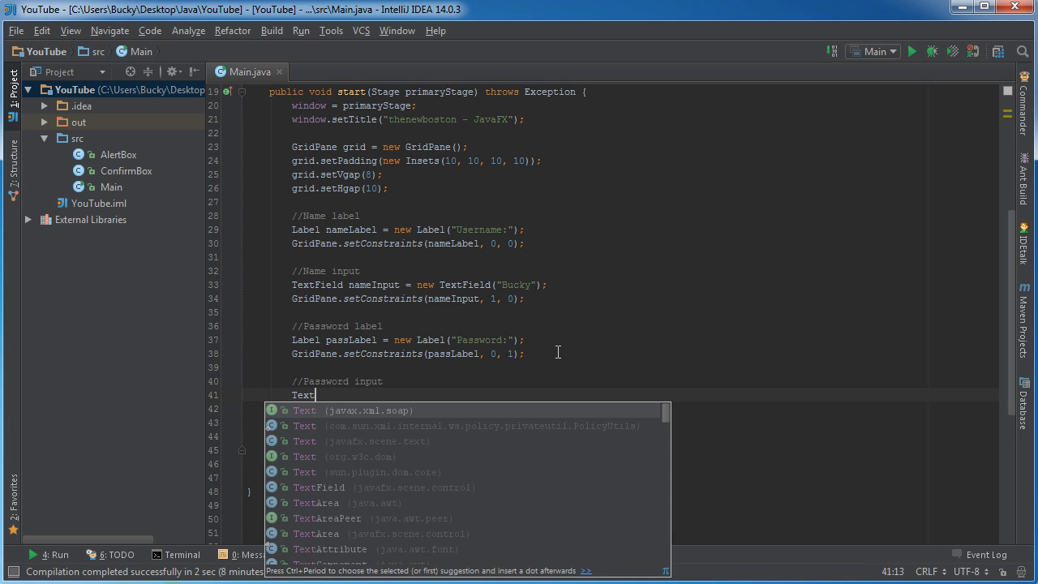
{"action": "type", "text": "Field"}
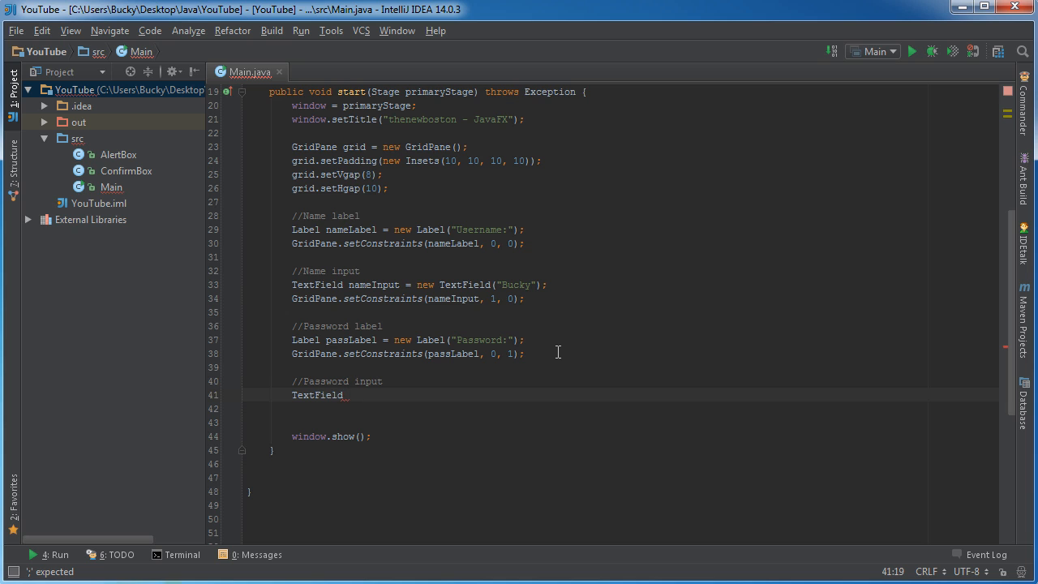
{"action": "type", "text": "passInput = new"}
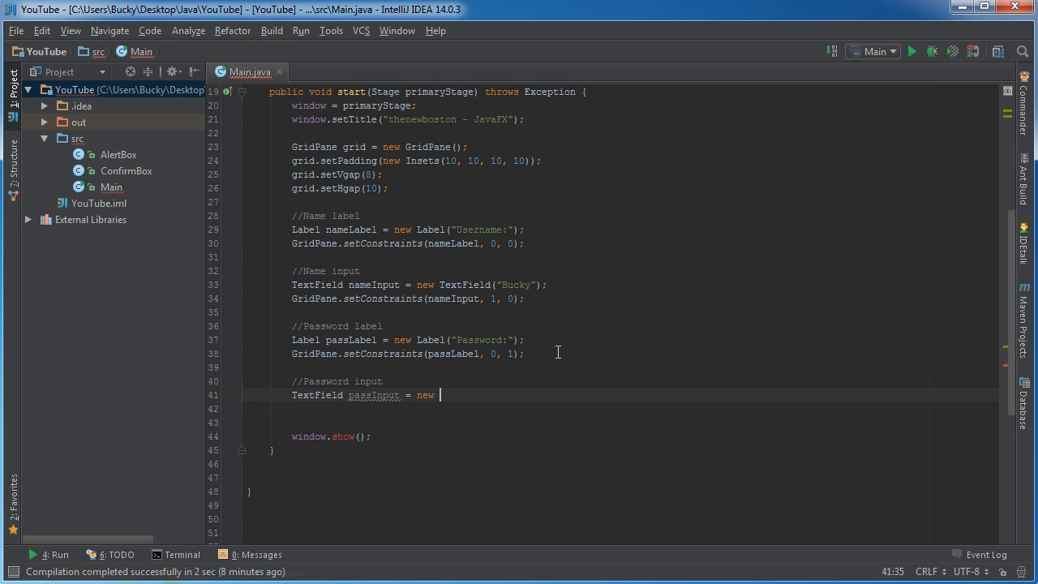
{"action": "type", "text": "text"}
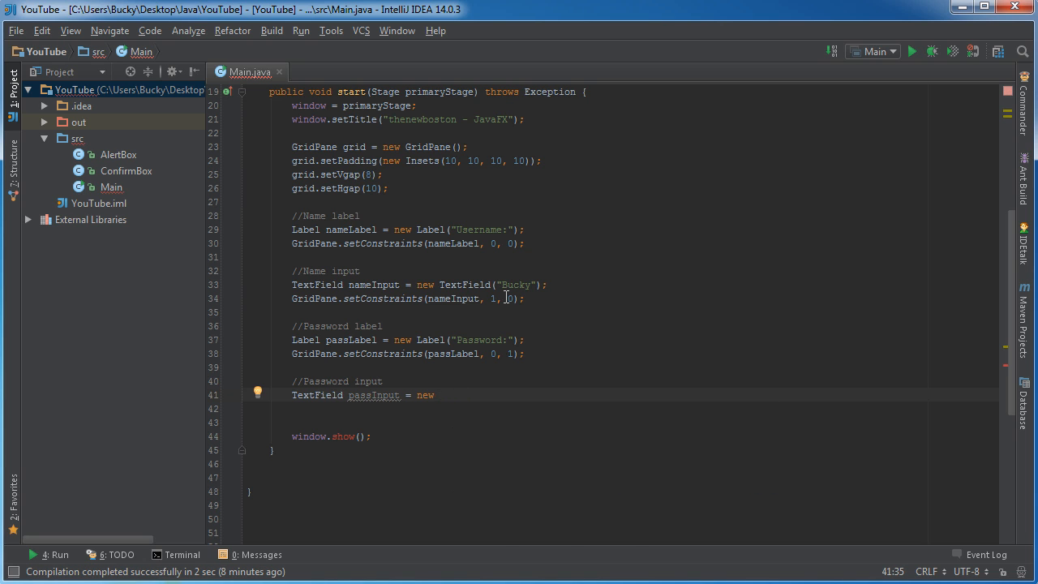
{"action": "type", "text": "TextField()"}
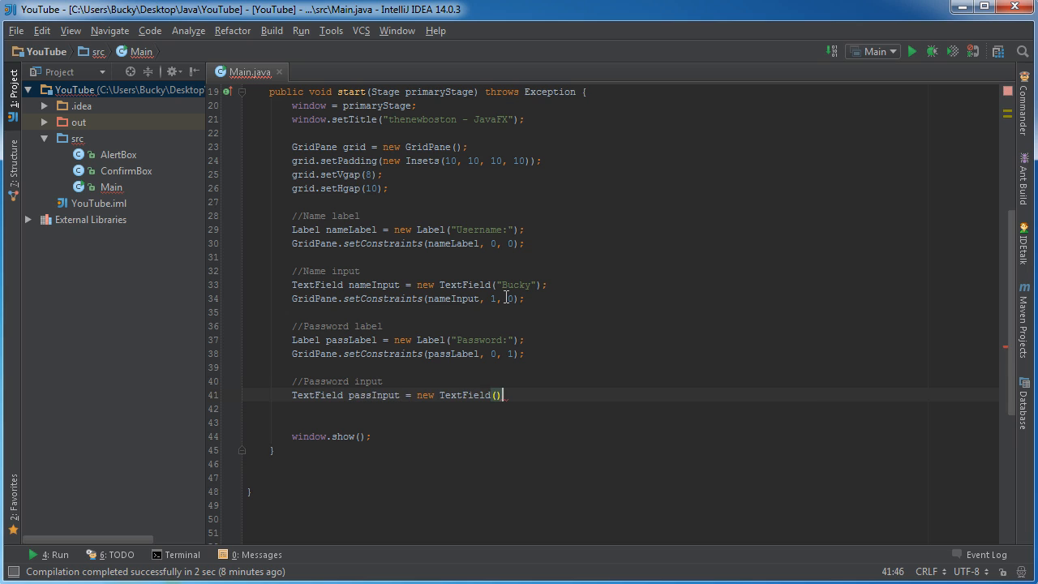
{"action": "type", "text": ";"}
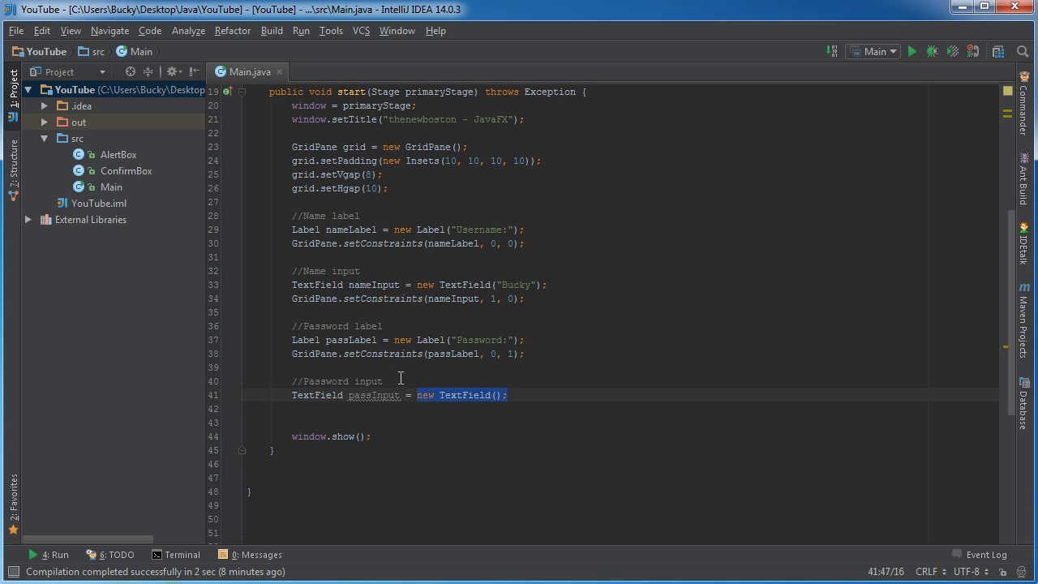
{"action": "left_click", "coordinate": [334, 395]}
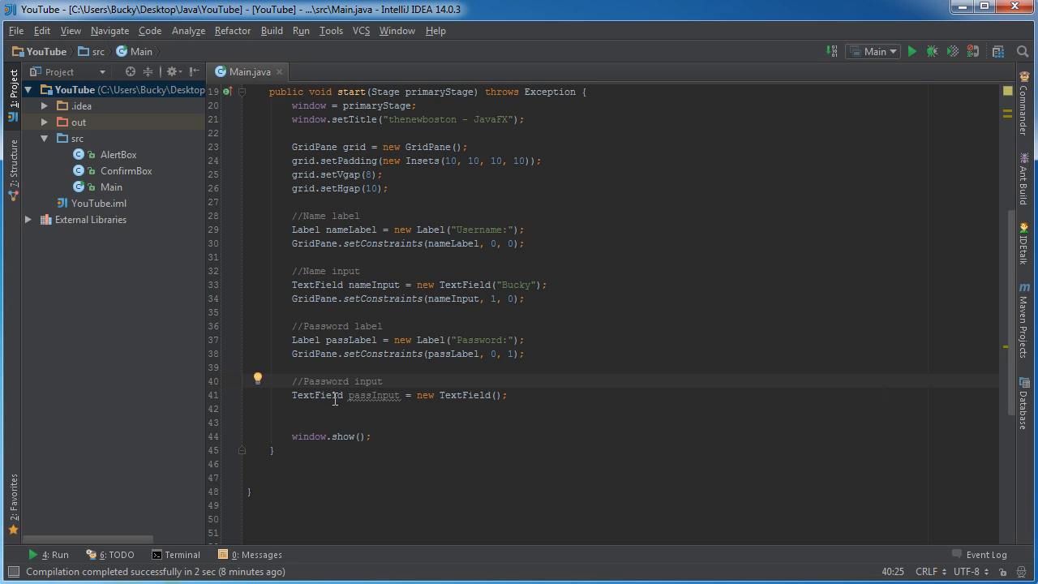
{"action": "double_click", "coordinate": [318, 396]}
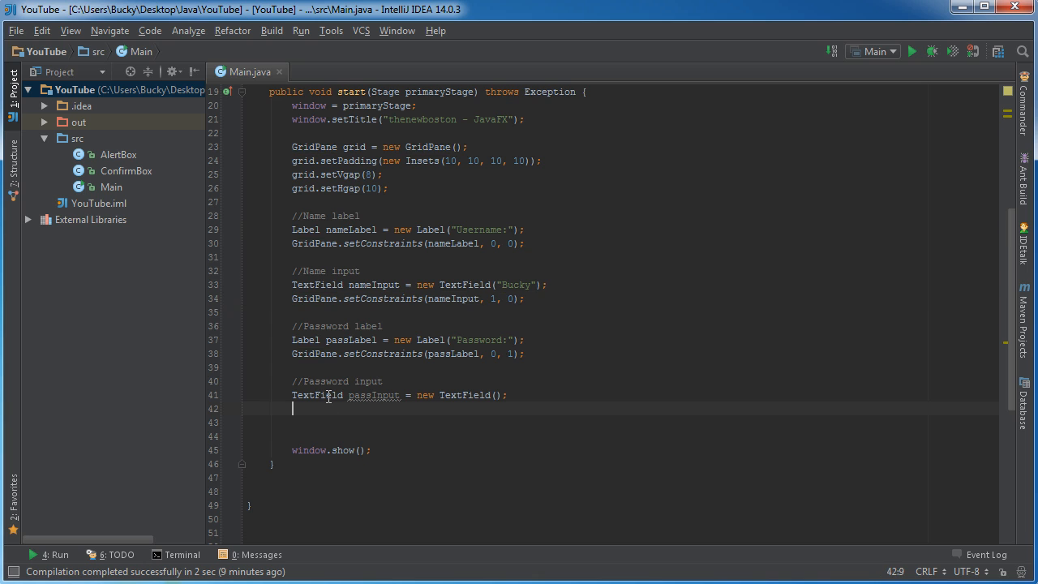
- Set the field's prompt with passInput.setPromptText("password"); and move to a new line
{"action": "type", "text": "pass"}
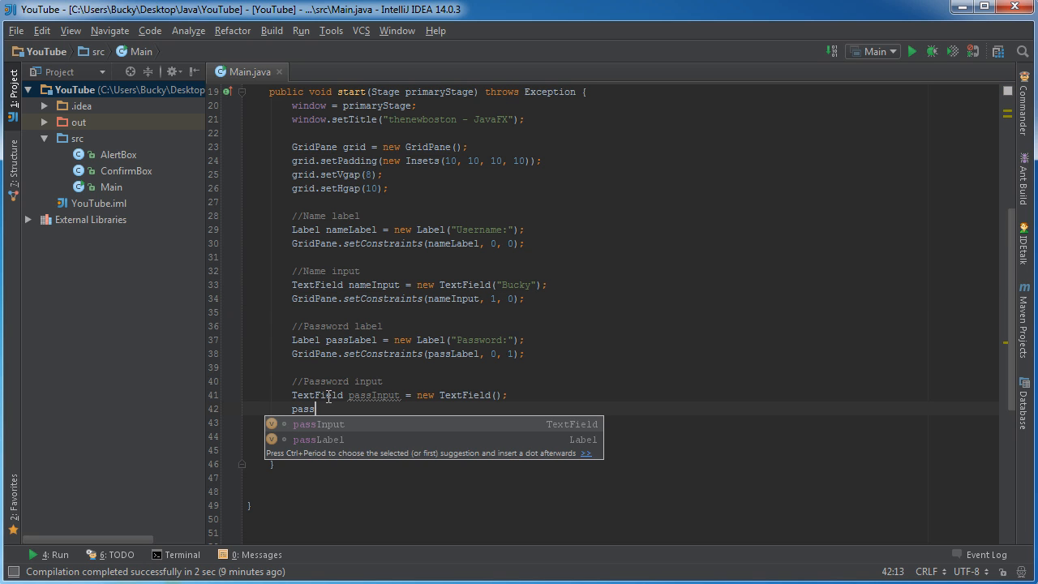
{"action": "type", "text": "Input.setPromptText();"}
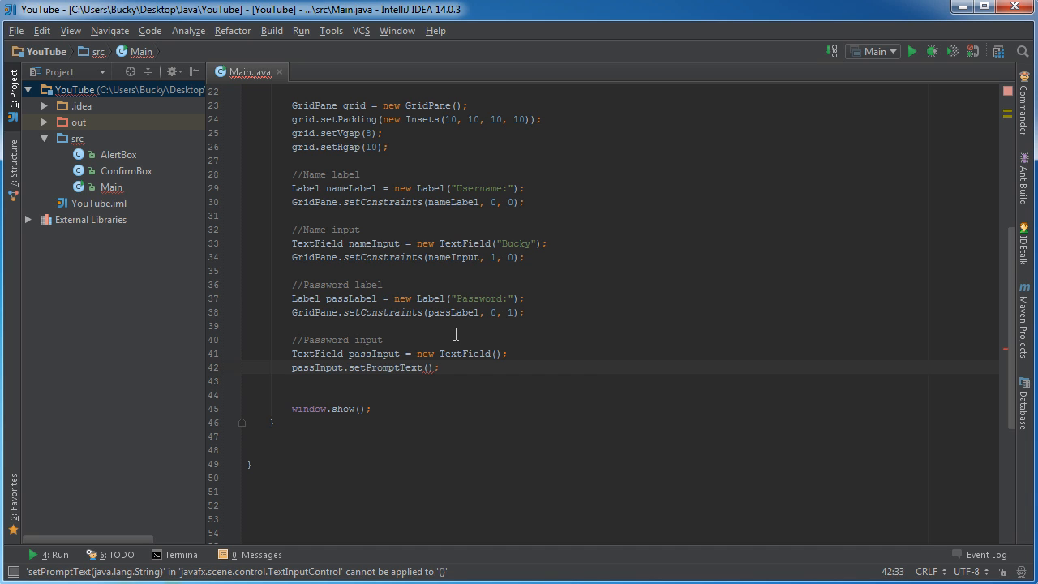
{"action": "mouse_move", "coordinate": [458, 353]}
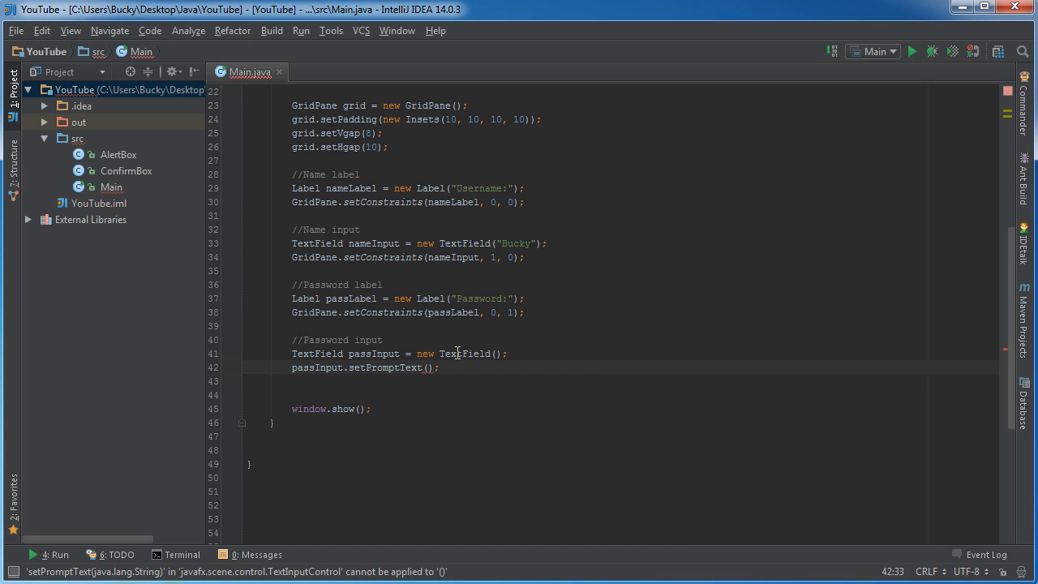
{"action": "mouse_move", "coordinate": [455, 350]}
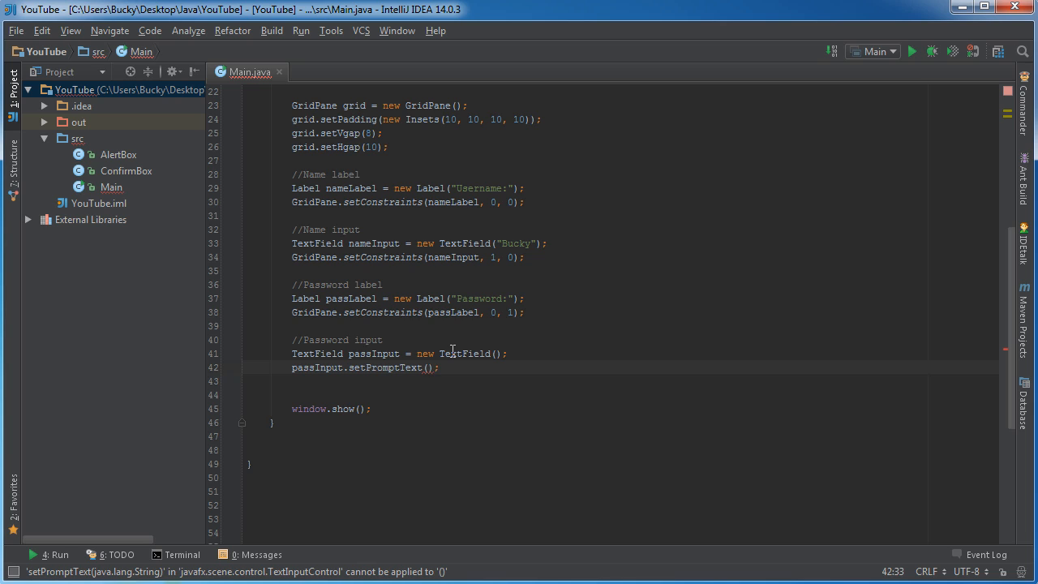
{"action": "mouse_move", "coordinate": [500, 219]}
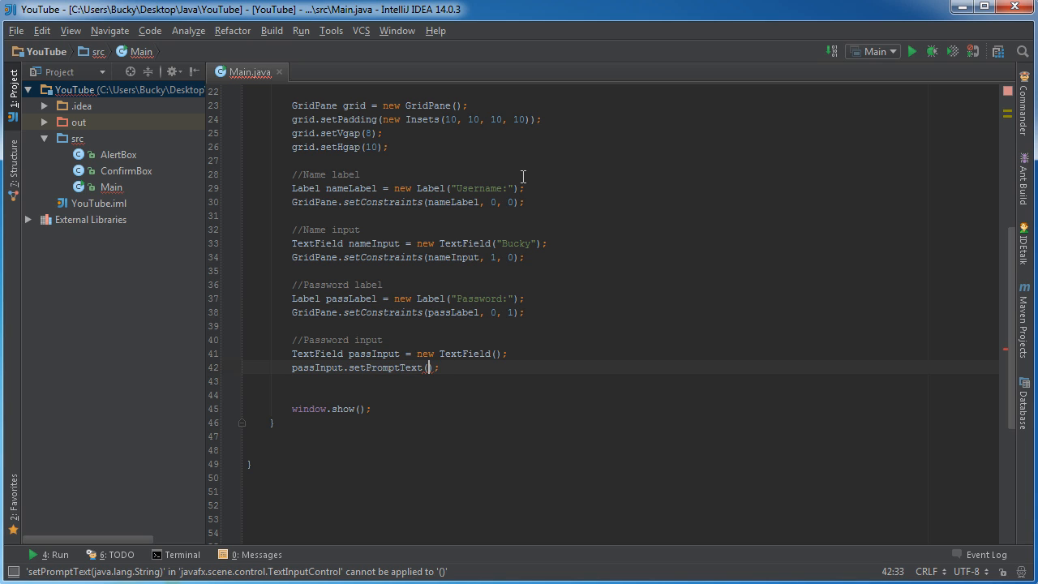
{"action": "type", "text": "\"pass\""}
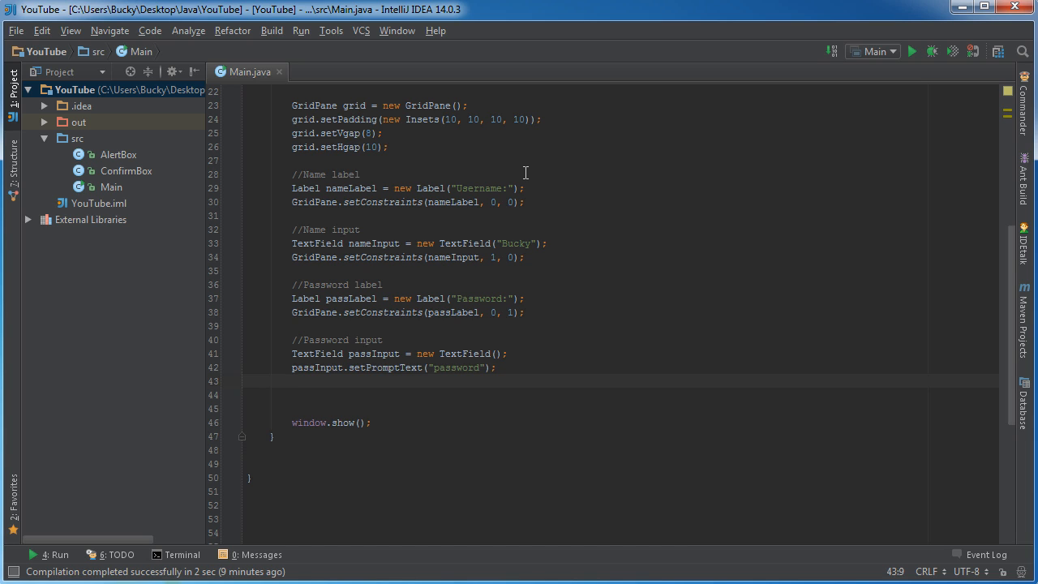
{"action": "mouse_move", "coordinate": [504, 250]}
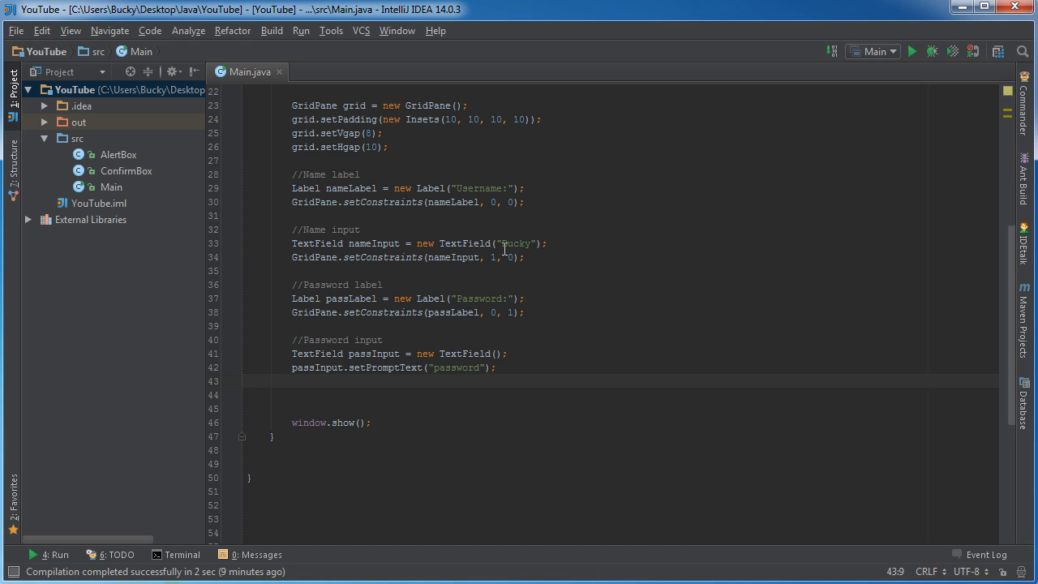
{"action": "double_click", "coordinate": [516, 243]}
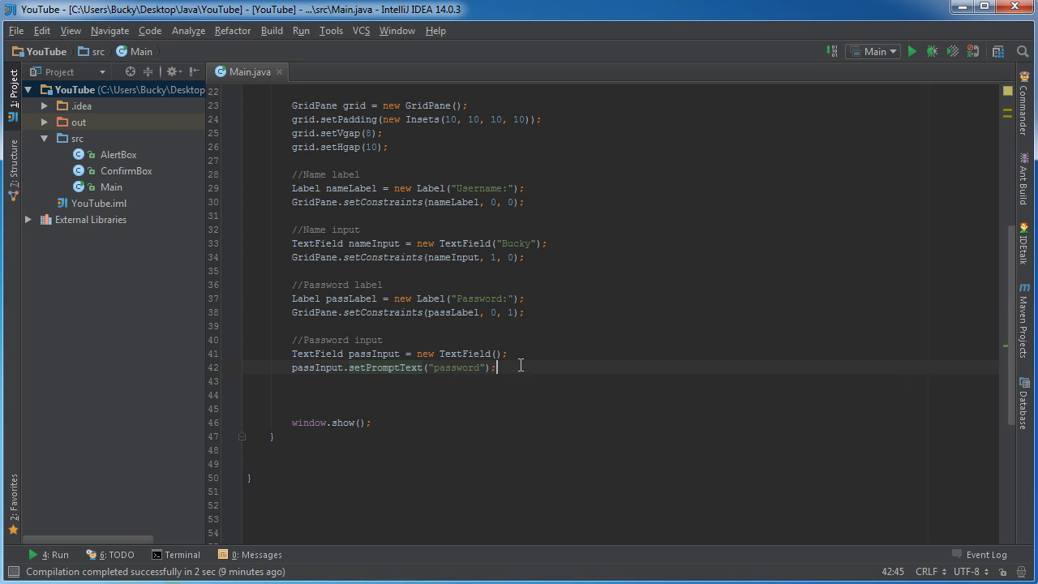
{"action": "key", "text": "enter"}
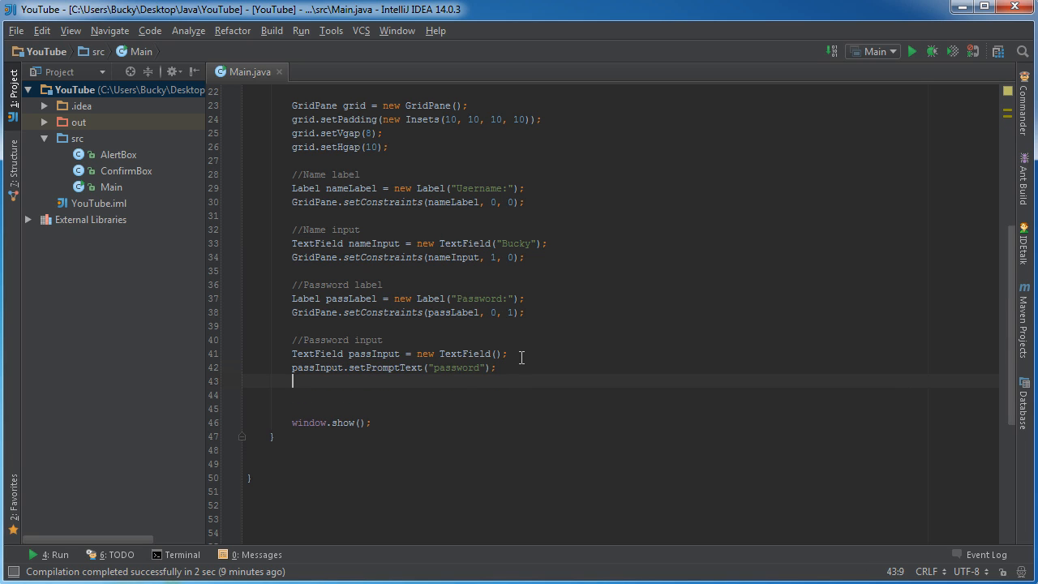
- Begin GridPane.setConstraints(passInput ...) on the line after the password prompt text
{"action": "type", "text": "GridPane.setConstraints();"}
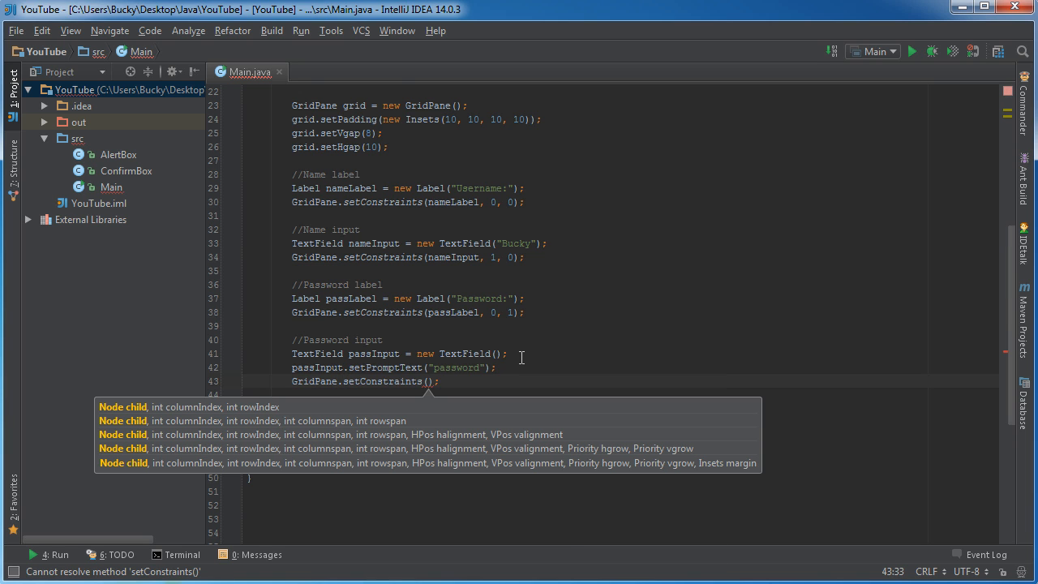
{"action": "type", "text": "passInput, 1, 1"}
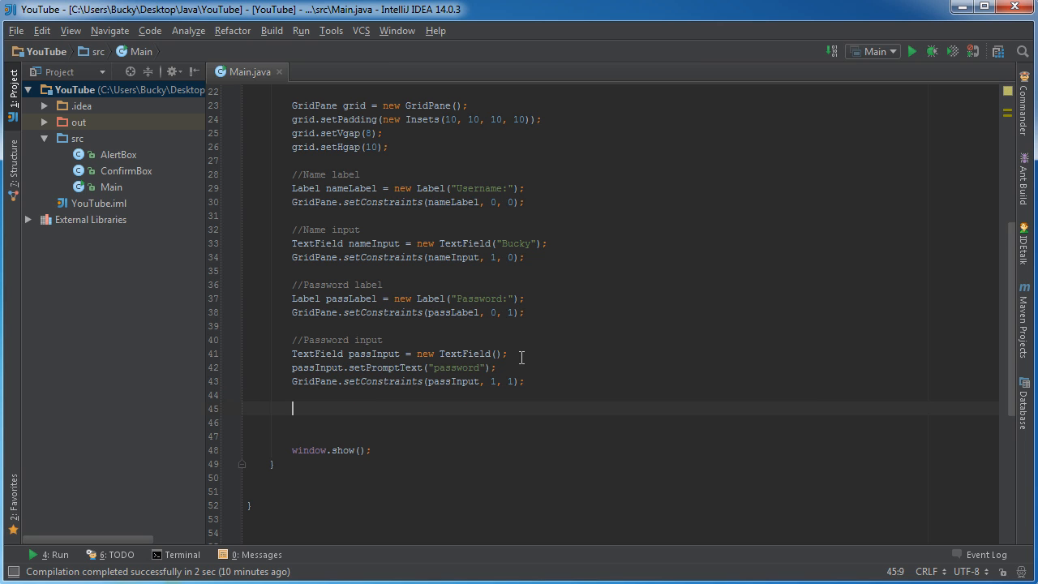
- Declare Button loginButton = new Button("Log In");
{"action": "type", "text": "Button"}
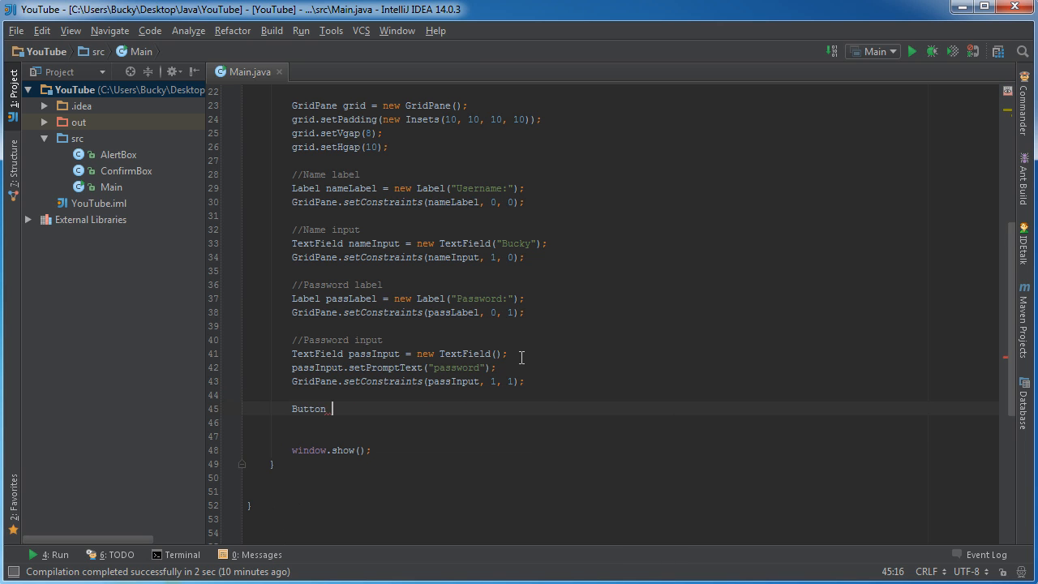
{"action": "type", "text": "loginButton = new Button"}
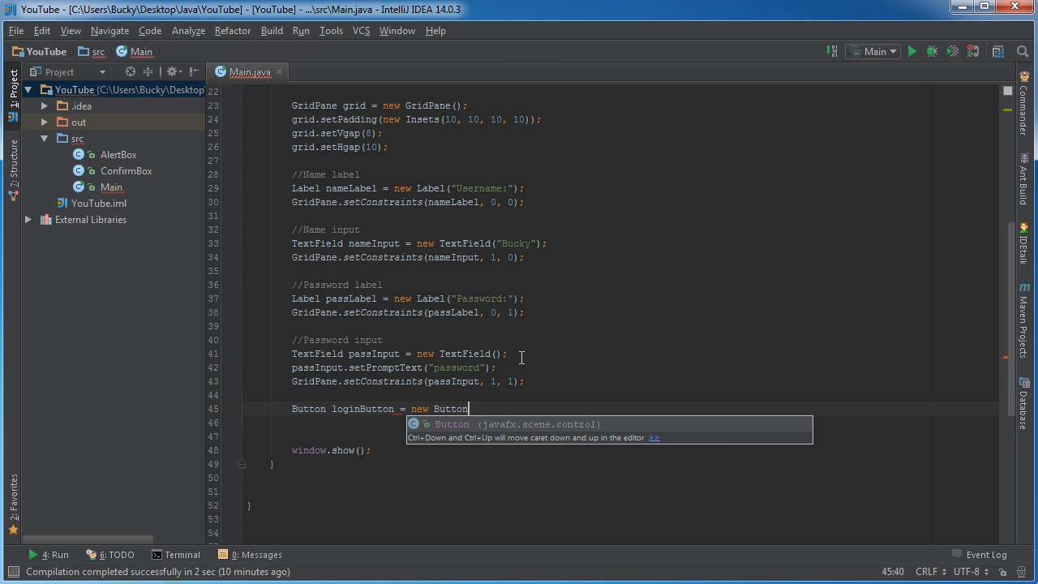
{"action": "type", "text": "(\"\")"}
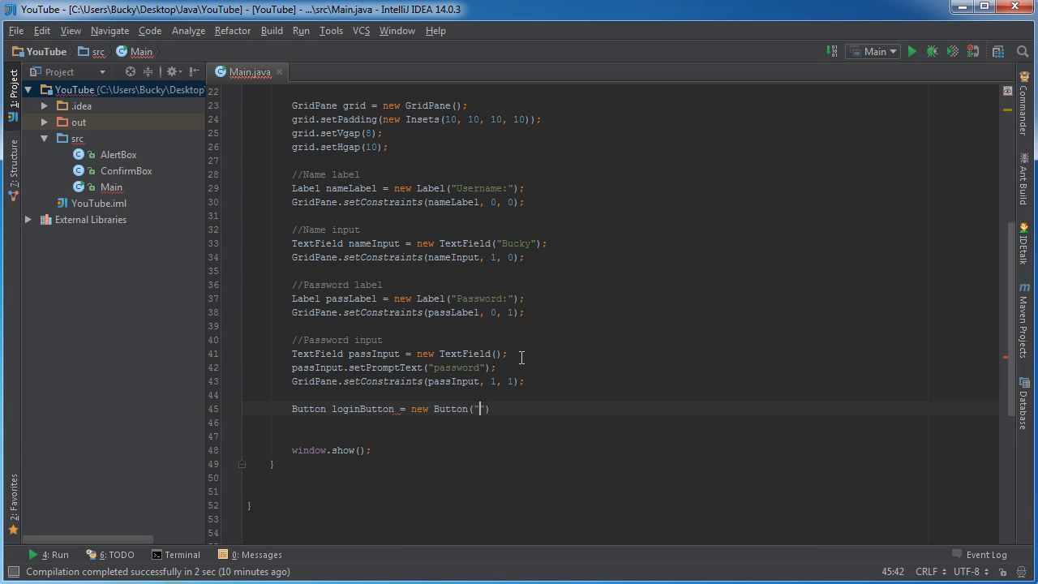
{"action": "type", "text": "Log In"}
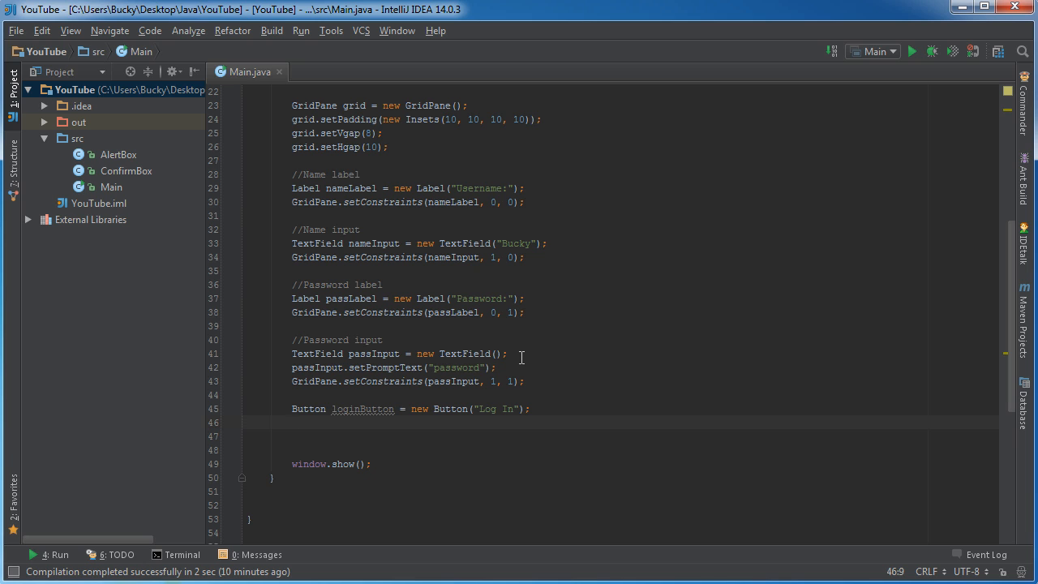
- Place loginButton at column 1, row 2 with GridPane.setConstraints(loginButton, 1, 2);
{"action": "type", "text": "G"}
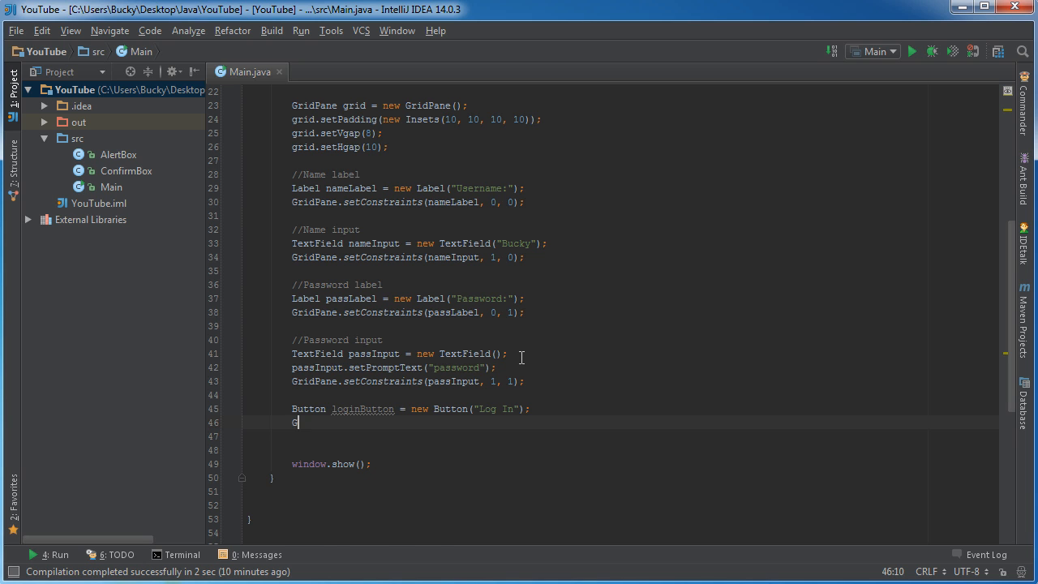
{"action": "type", "text": "GridPane.setConstraints(loginButton, );"}
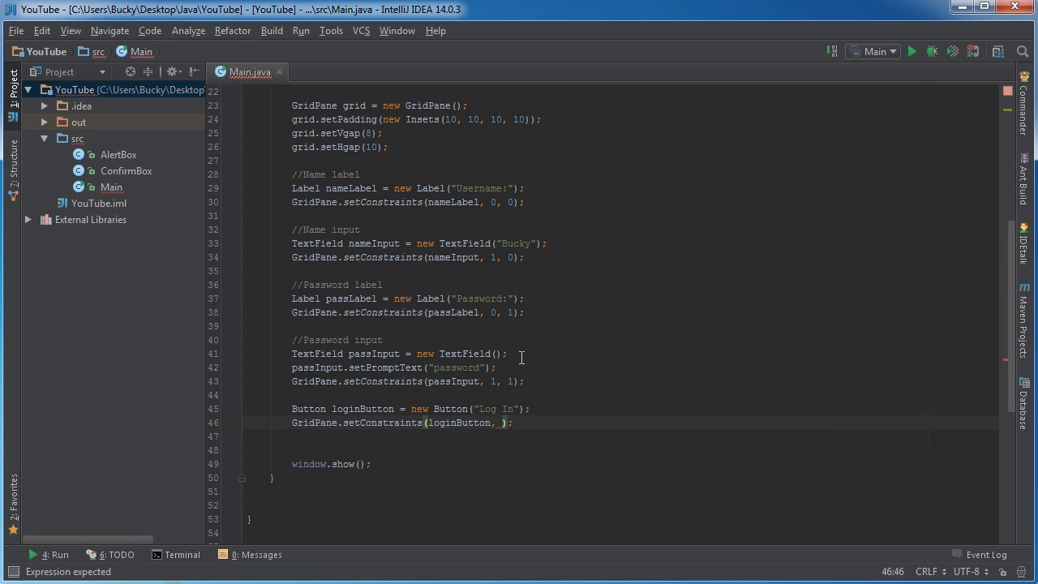
{"action": "type", "text": "1, 2"}
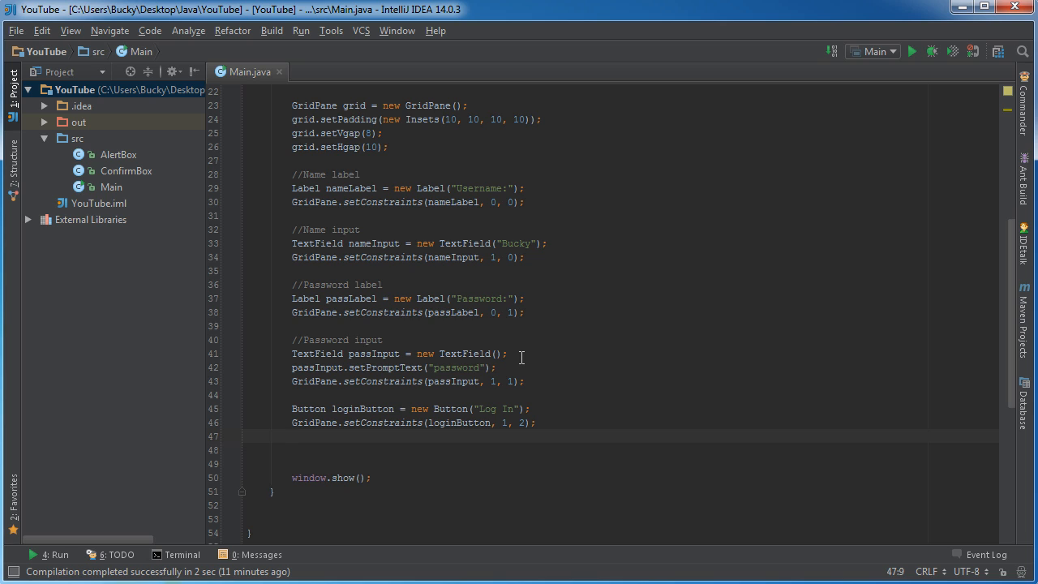
{"action": "key", "text": "enter"}
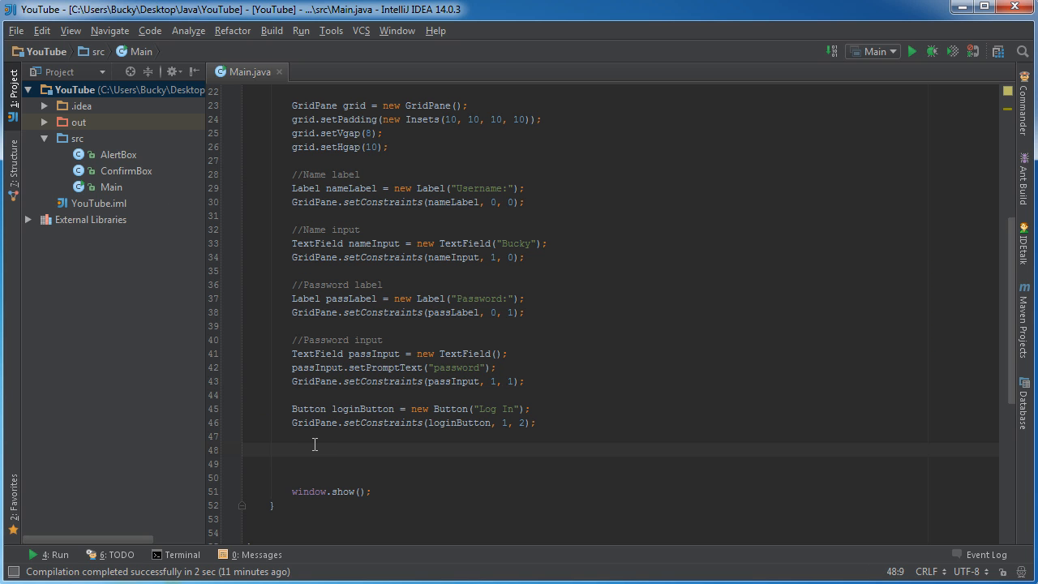
- Write grid.getChildren().addAll(nameLabel, nameInput, passLabel, passInput, loginButton);
{"action": "type", "text": "grid."}
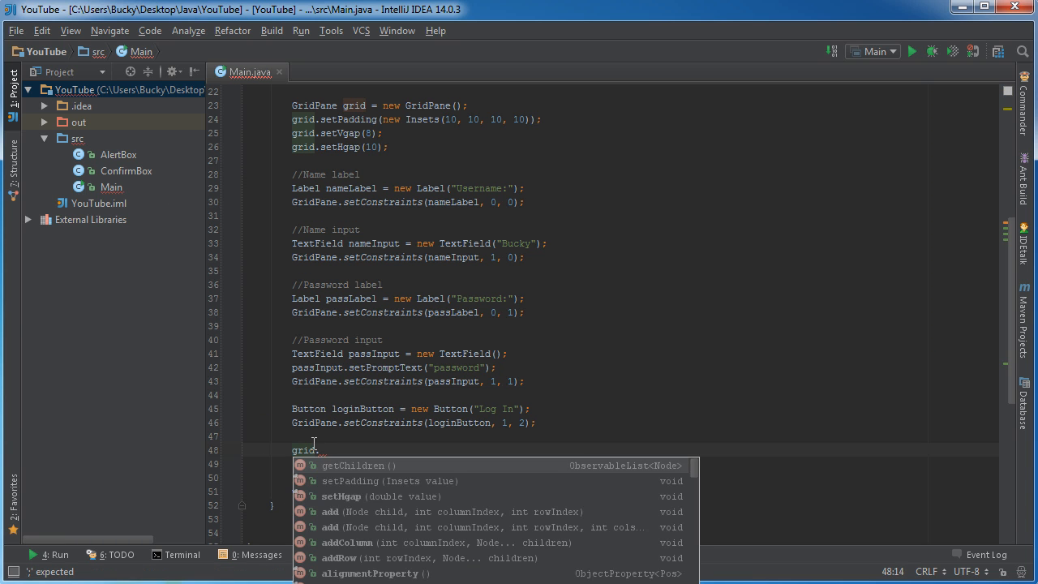
{"action": "type", "text": "getChildren("}
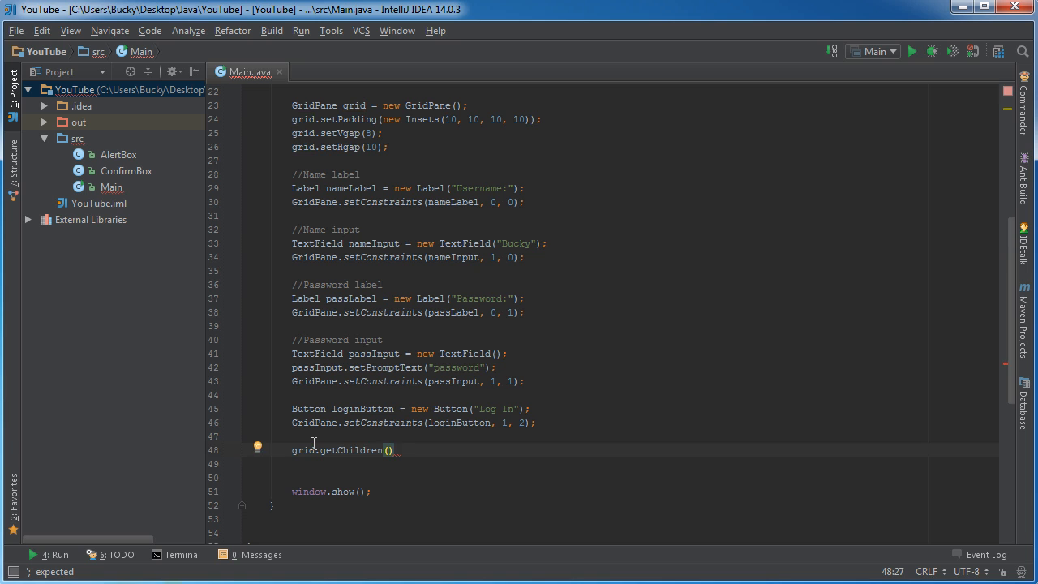
{"action": "type", "text": ".addAll("}
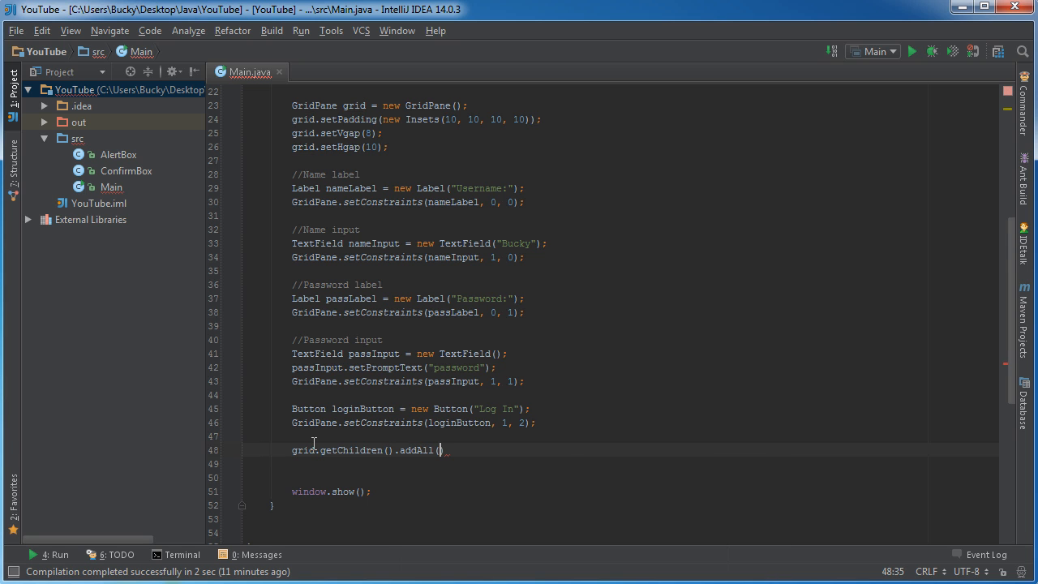
{"action": "type", "text": "nameLabel, n"}
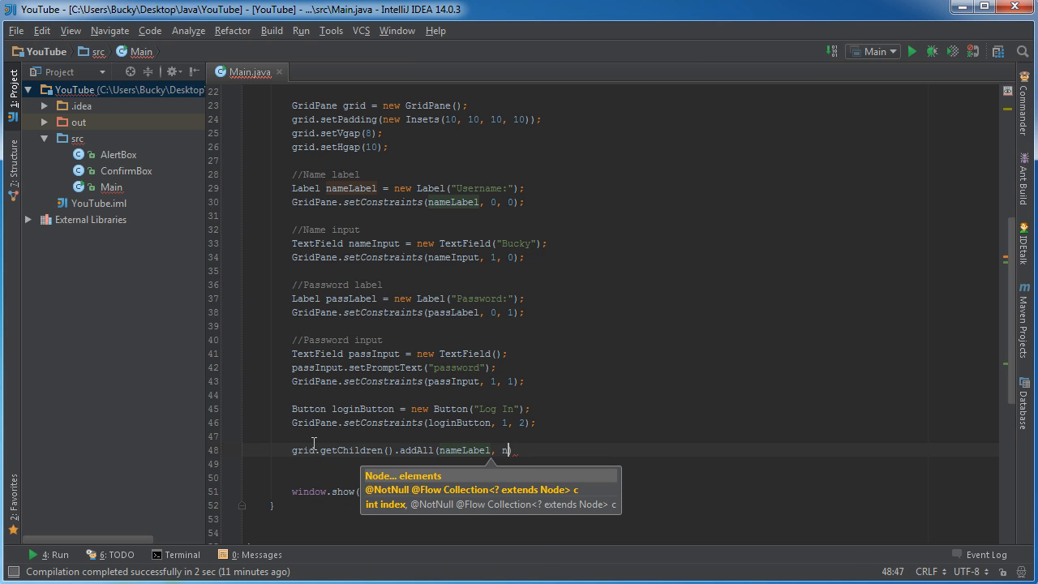
{"action": "type", "text": "ameInput, pa"}
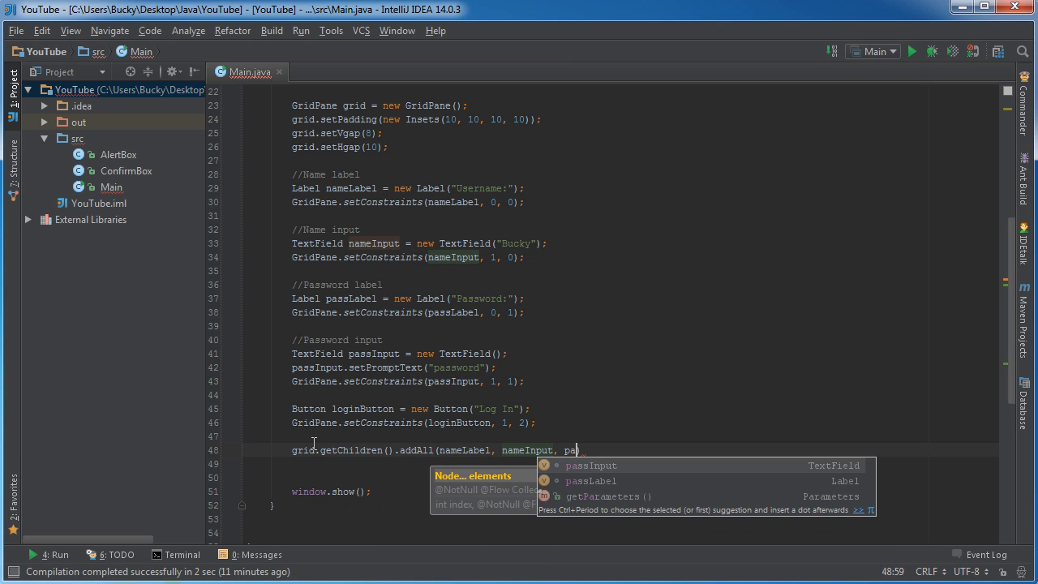
{"action": "type", "text": "ssLabel, passInput,"}
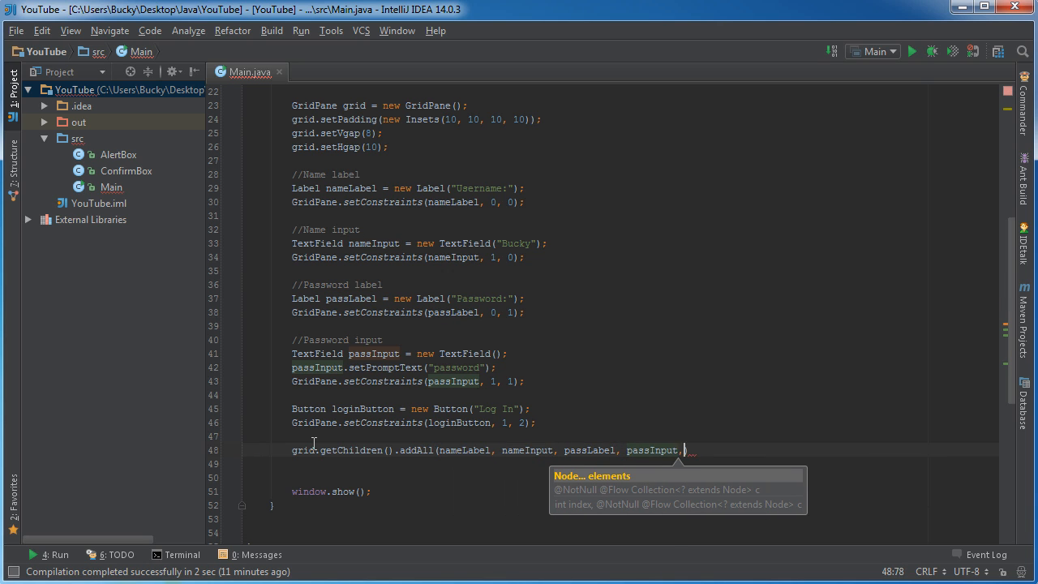
{"action": "type", "text": "loginButton)"}
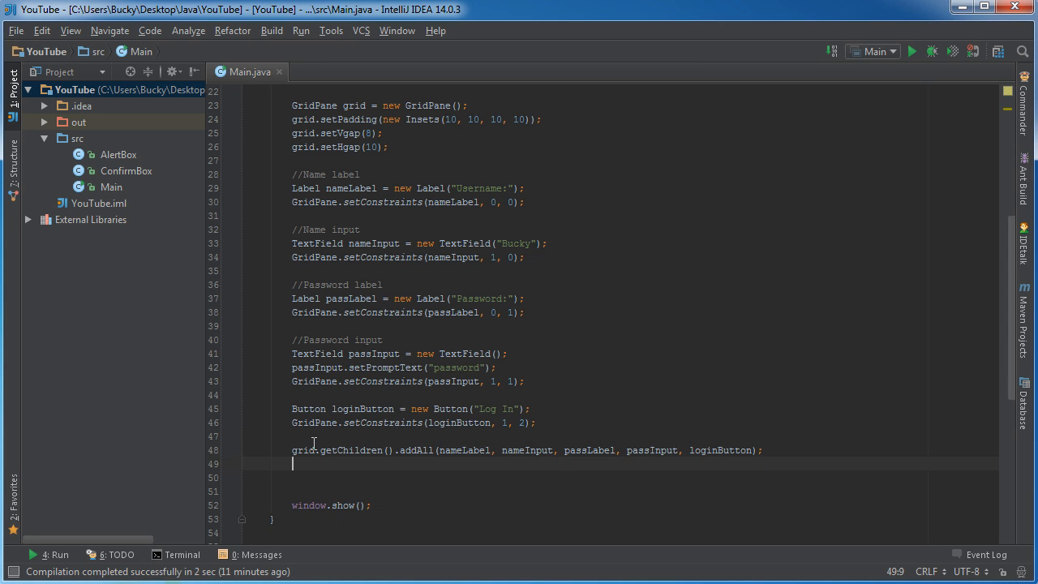
- Write Scene scene = new Scene(grid, 300, 200);
{"action": "type", "text": "Scene s"}
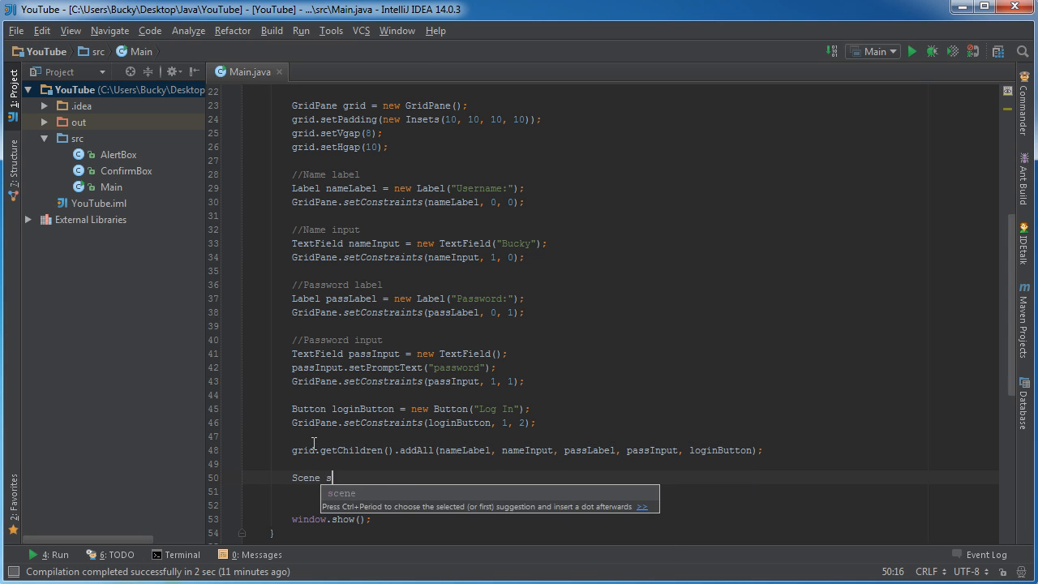
{"action": "type", "text": "cene"}
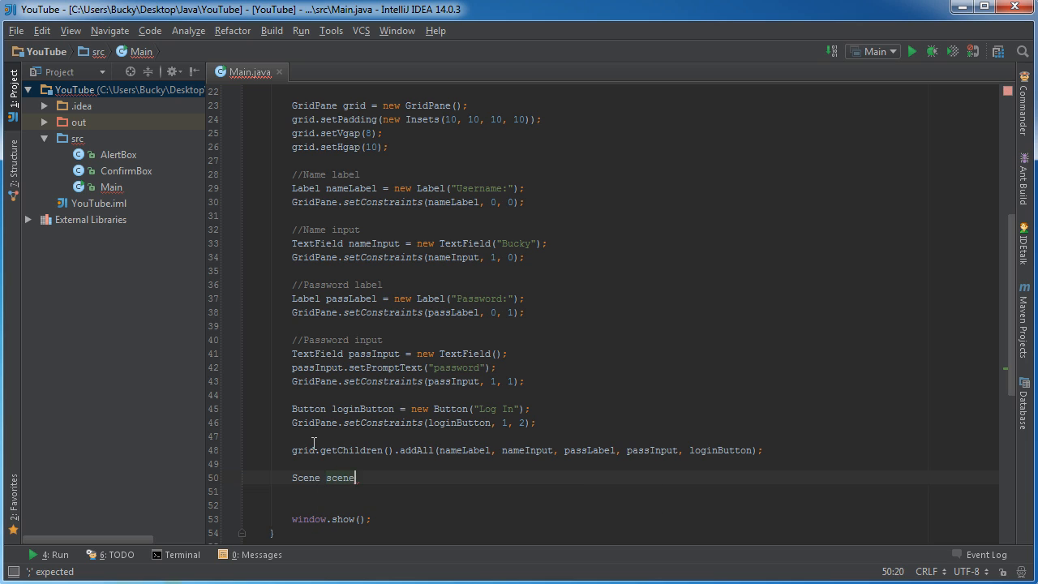
{"action": "type", "text": "= New S"}
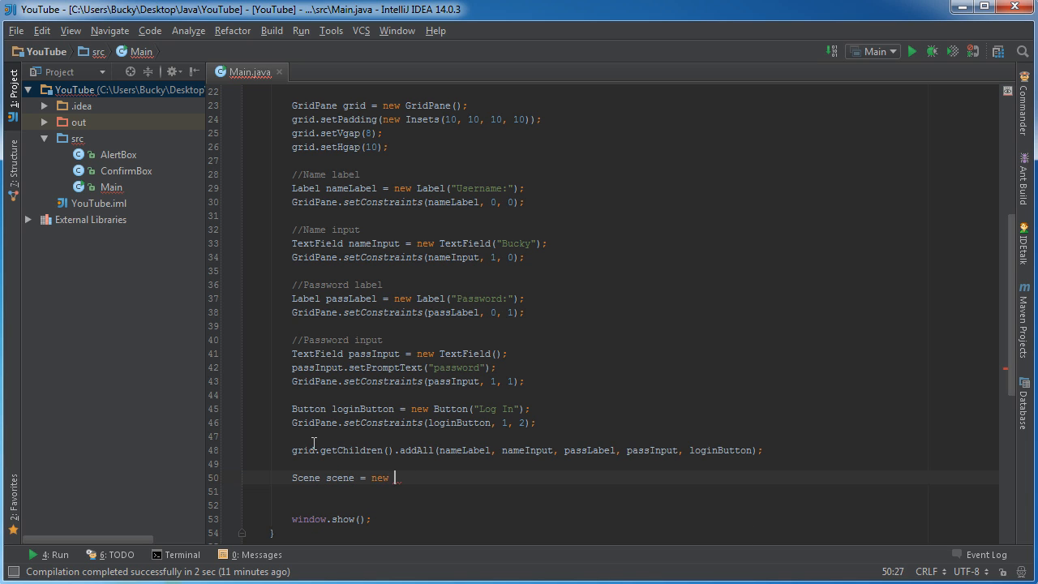
{"action": "type", "text": "Scene(gr"}
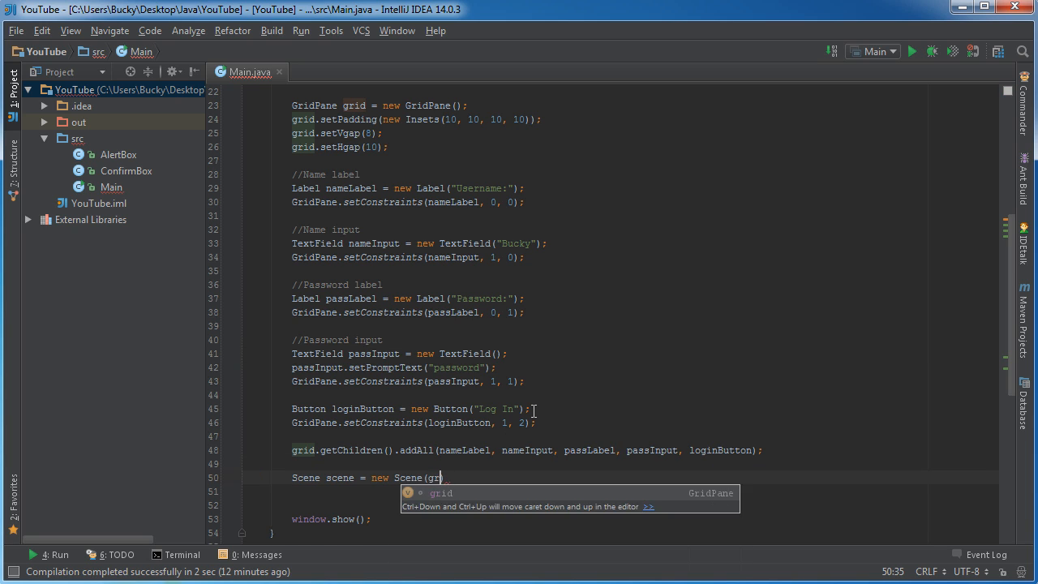
{"action": "type", "text": ", 300, 200"}
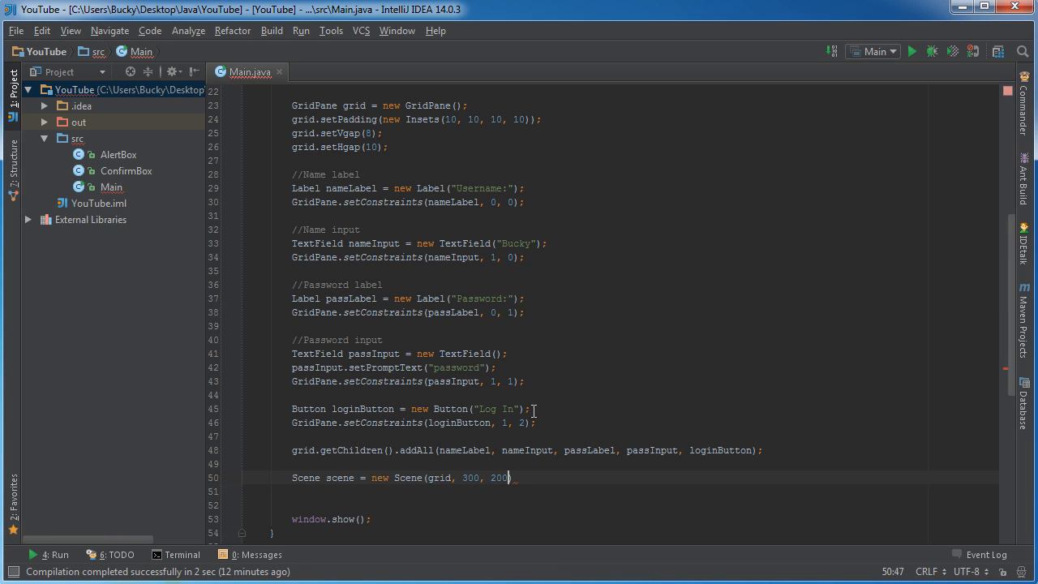
{"action": "type", "text": ";"}
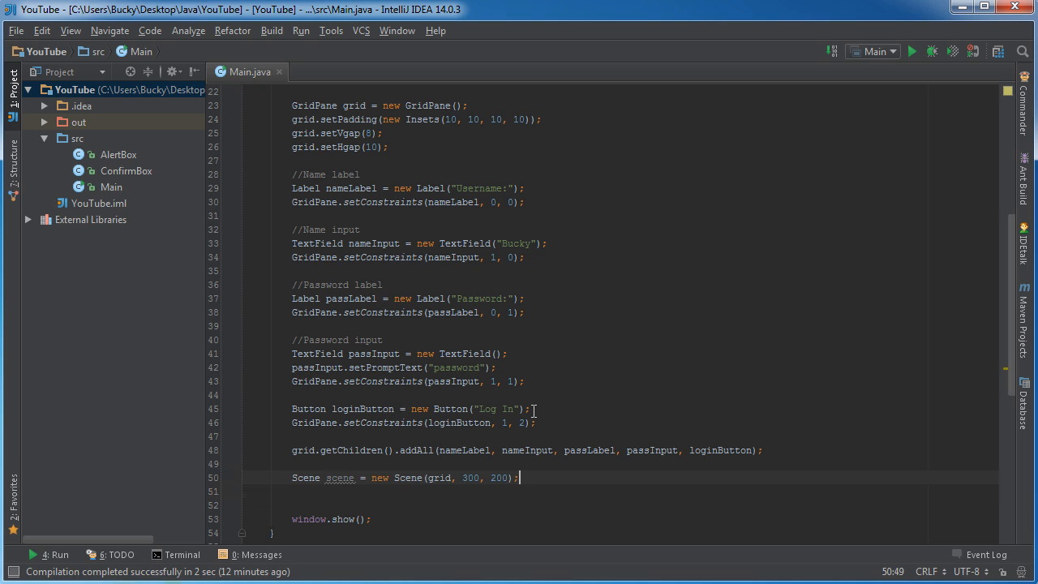
- Assign the scene to the window with window.setScene(scene);
{"action": "type", "text": "window.setScene();"}
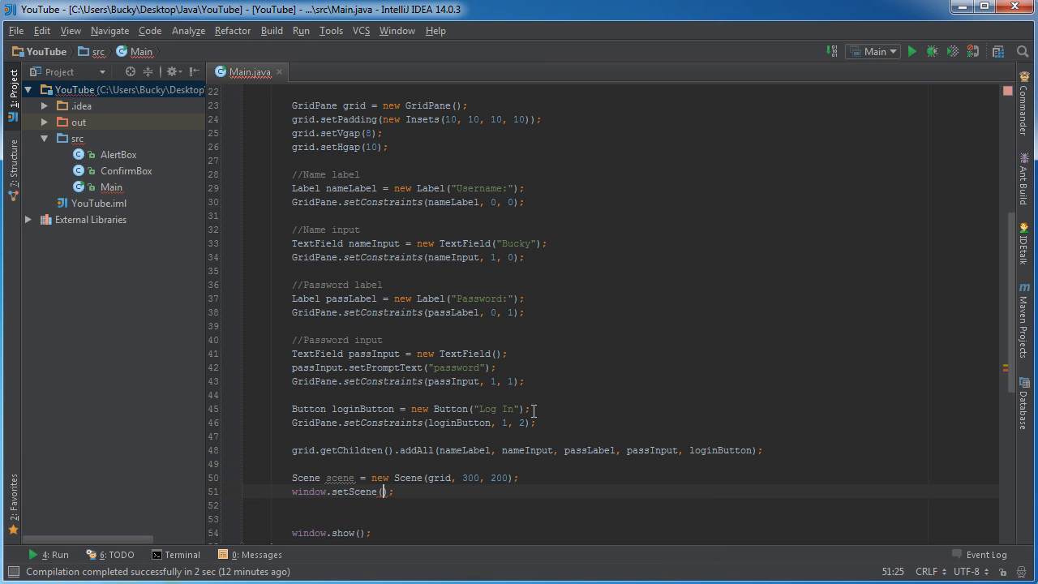
{"action": "type", "text": "s"}
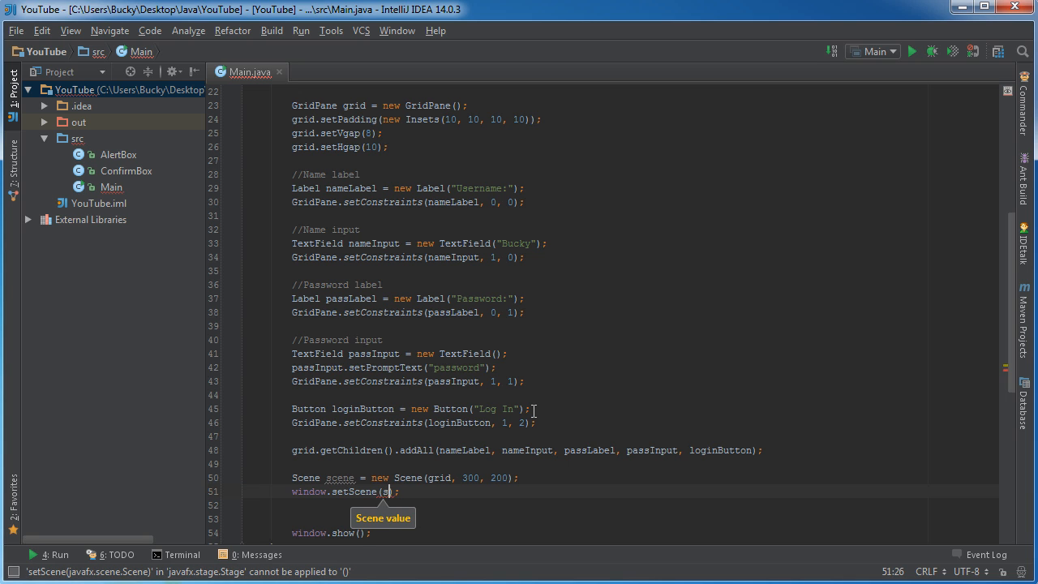
{"action": "type", "text": "cene"}
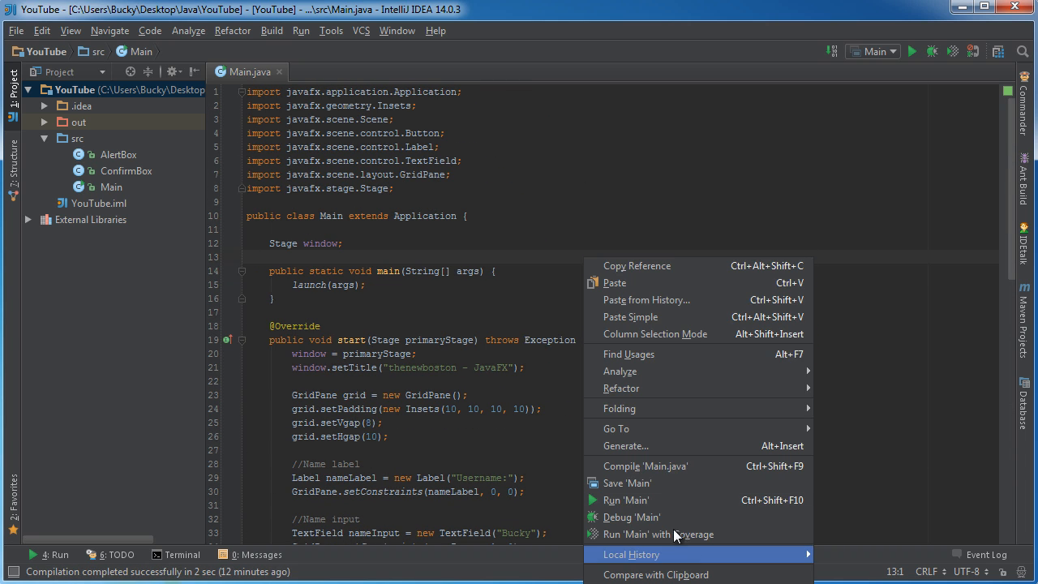
- Run 'Main' to launch the JavaFX login window with Username, Password and Log In
{"action": "left_click", "coordinate": [626, 500]}
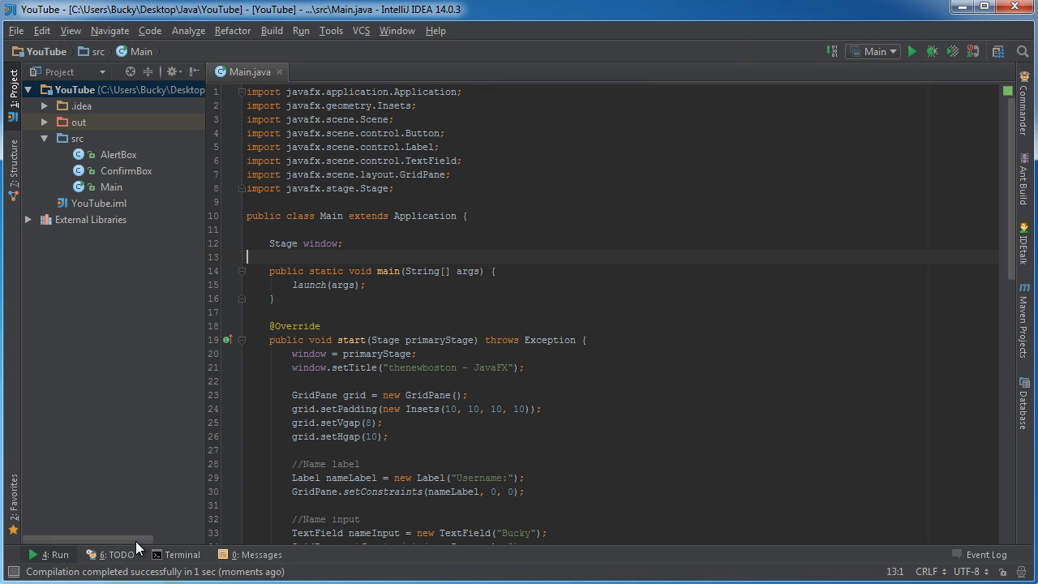
{"action": "left_click", "coordinate": [912, 50]}
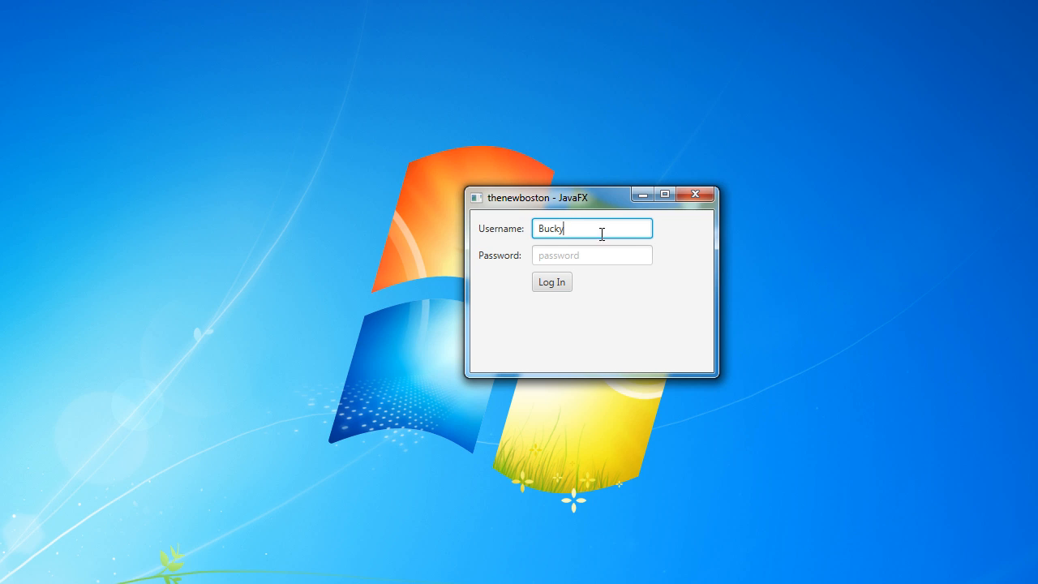
{"action": "mouse_move", "coordinate": [584, 227]}
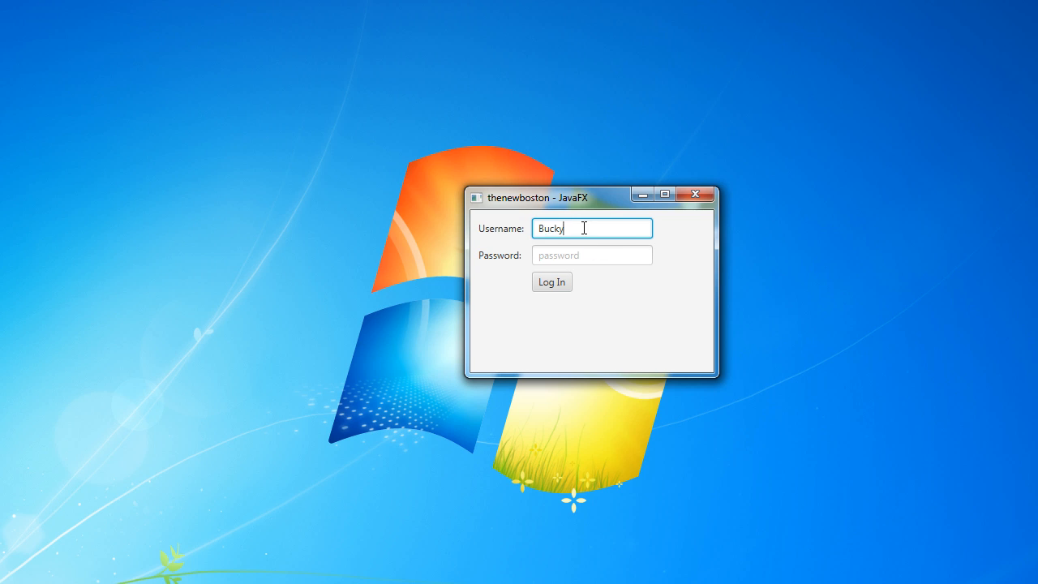
{"action": "double_click", "coordinate": [549, 227]}
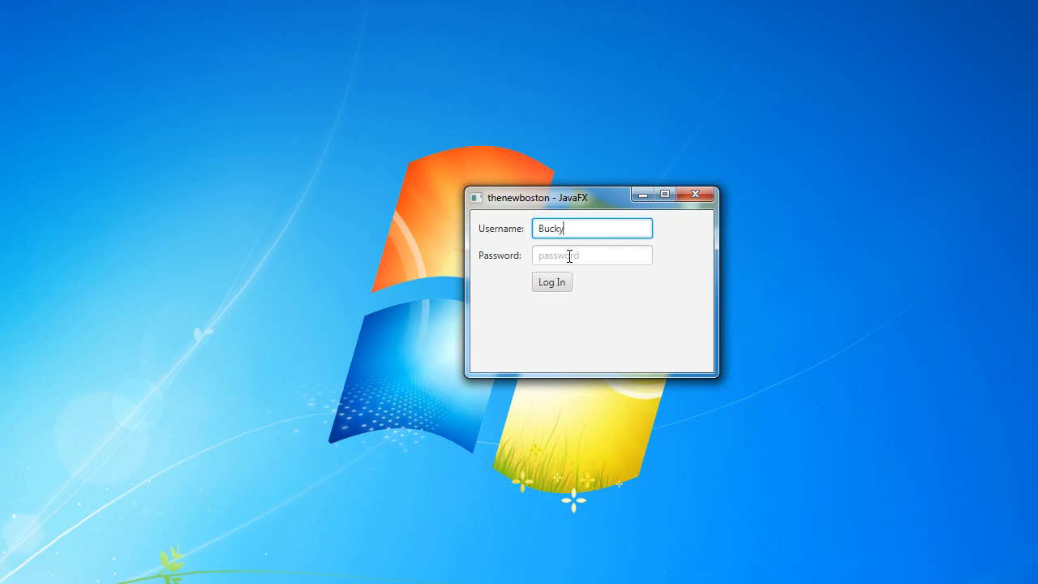
{"action": "mouse_move", "coordinate": [576, 256]}
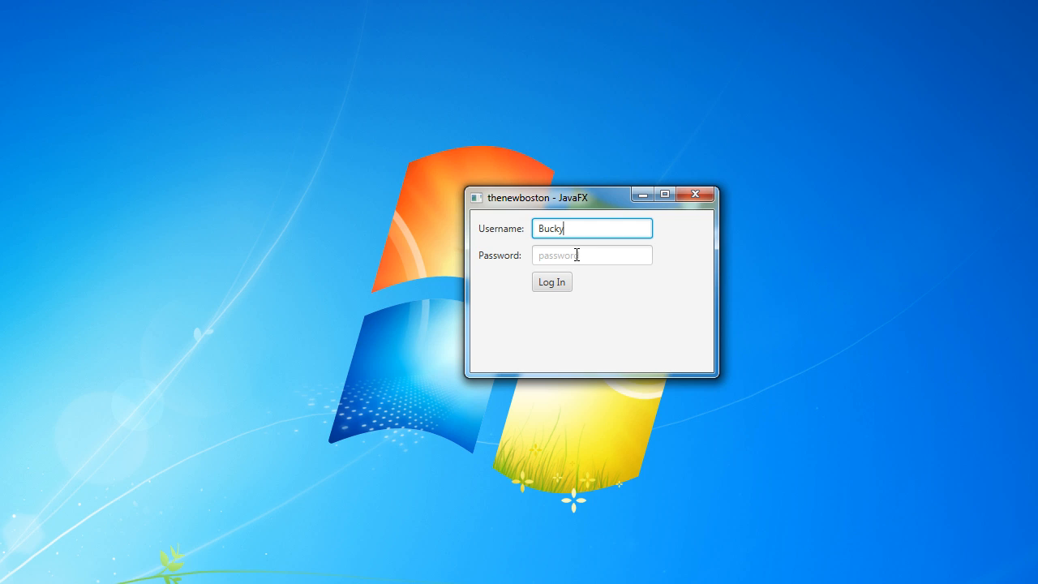
{"action": "mouse_move", "coordinate": [564, 263]}
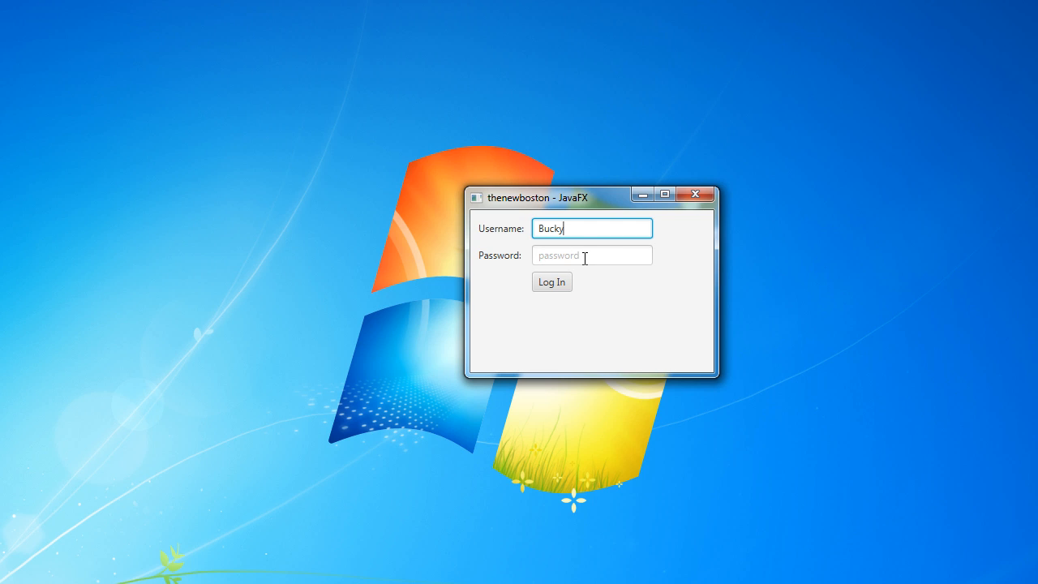
{"action": "left_click", "coordinate": [592, 255]}
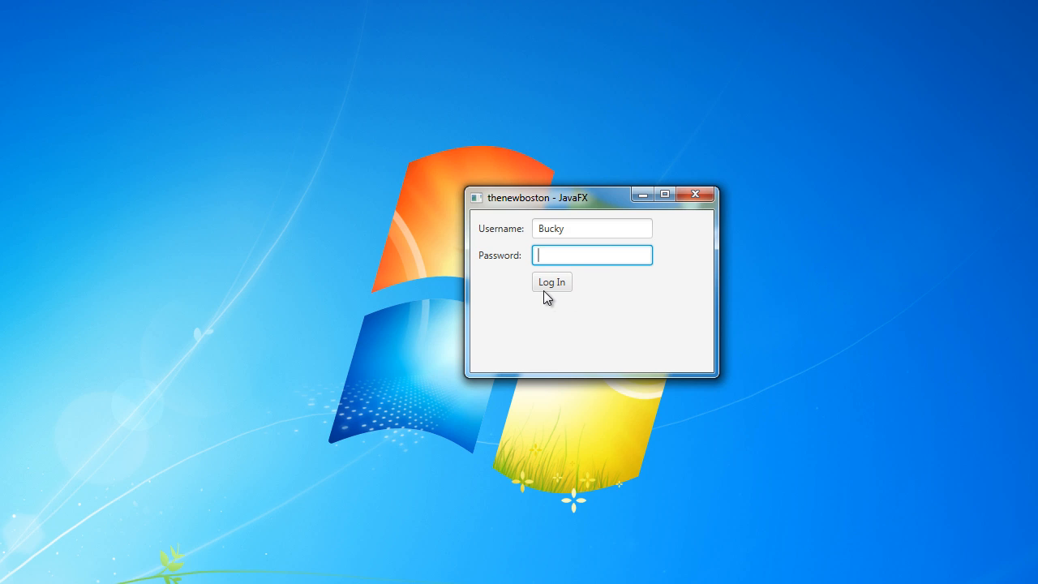
{"action": "left_click", "coordinate": [592, 227]}
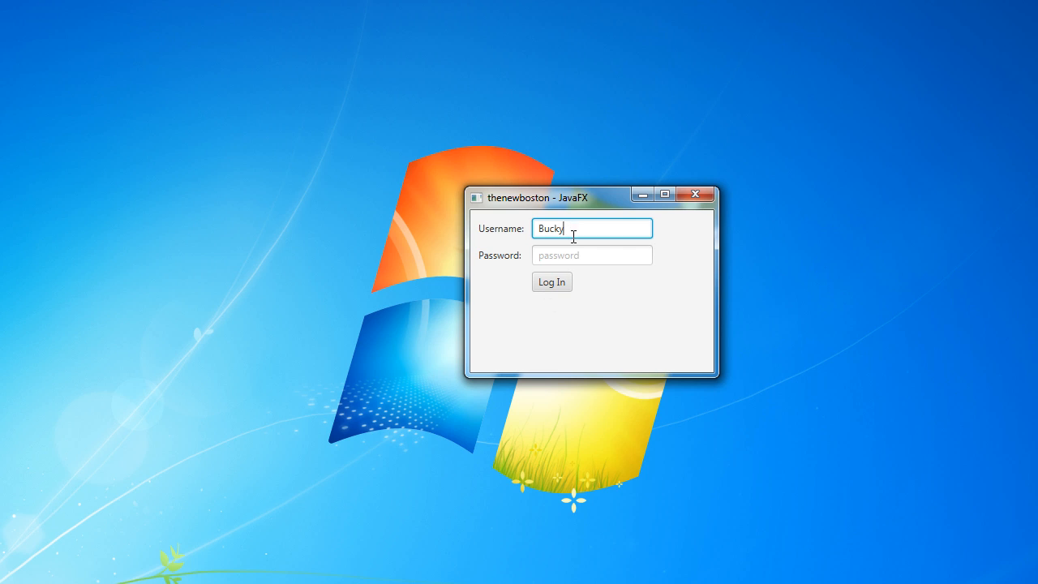
{"action": "left_click", "coordinate": [592, 255]}
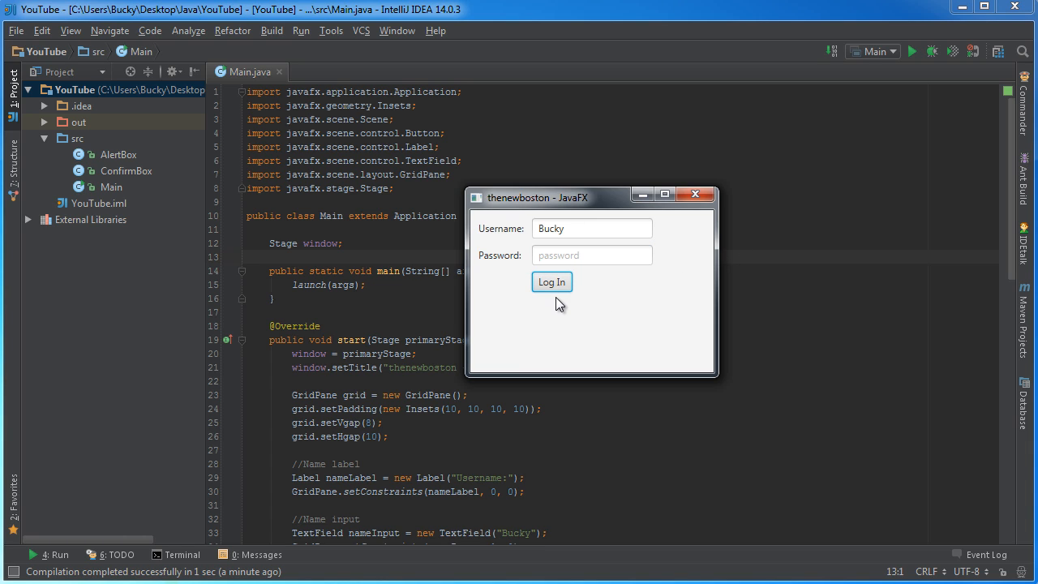
{"action": "mouse_move", "coordinate": [577, 335]}
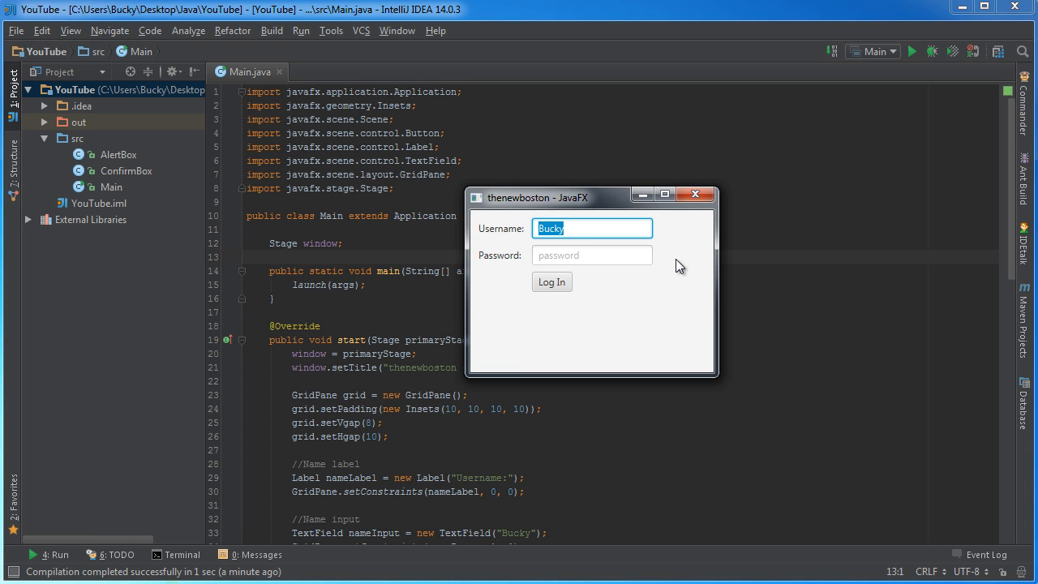
{"action": "mouse_move", "coordinate": [687, 285]}
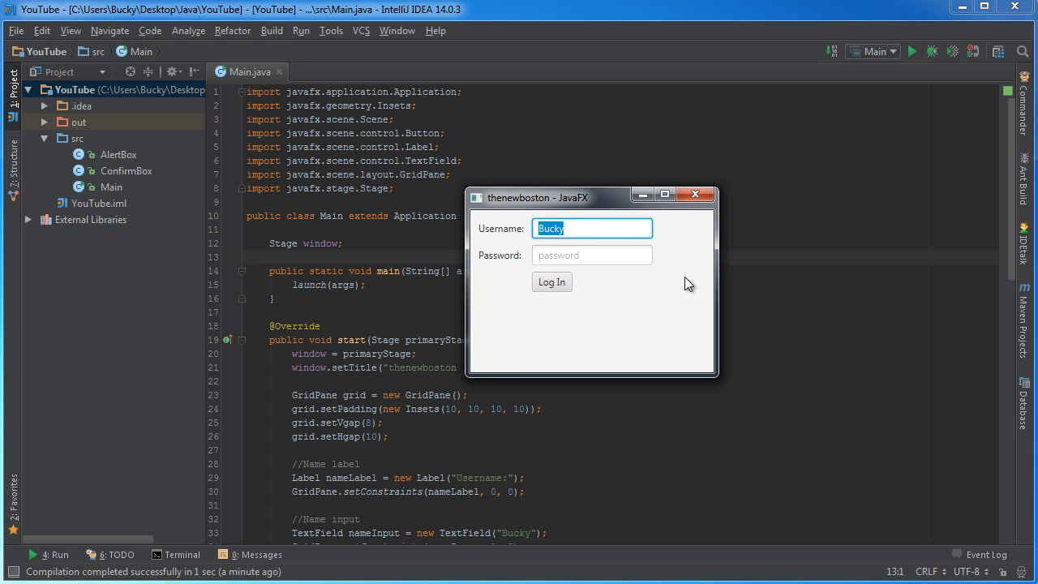